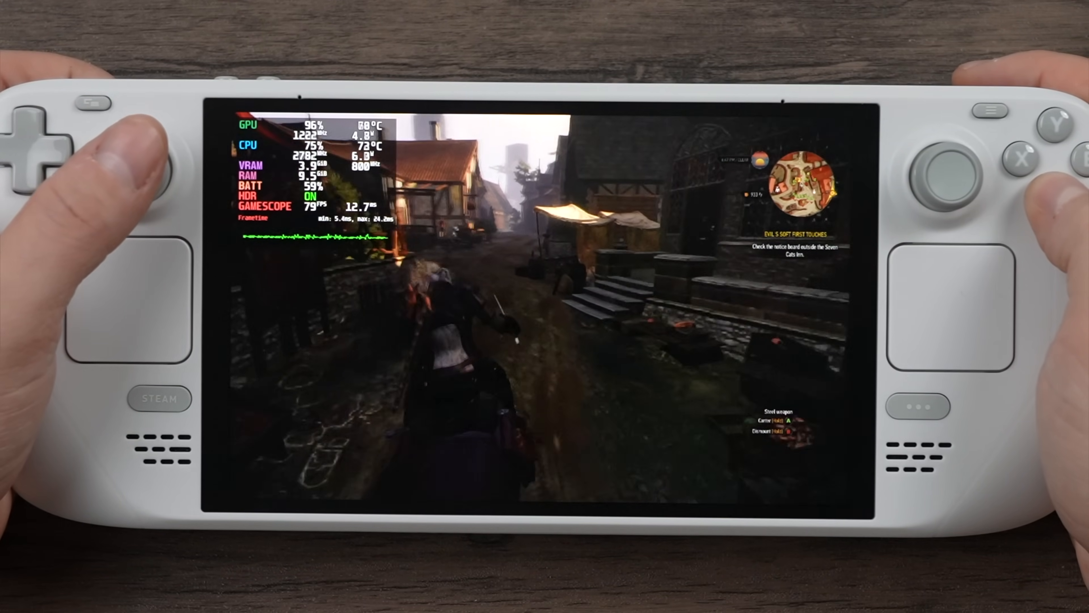
- Bring up the Decky Framegen plugin panel over the game, then return to the Steam library home
key(steam)
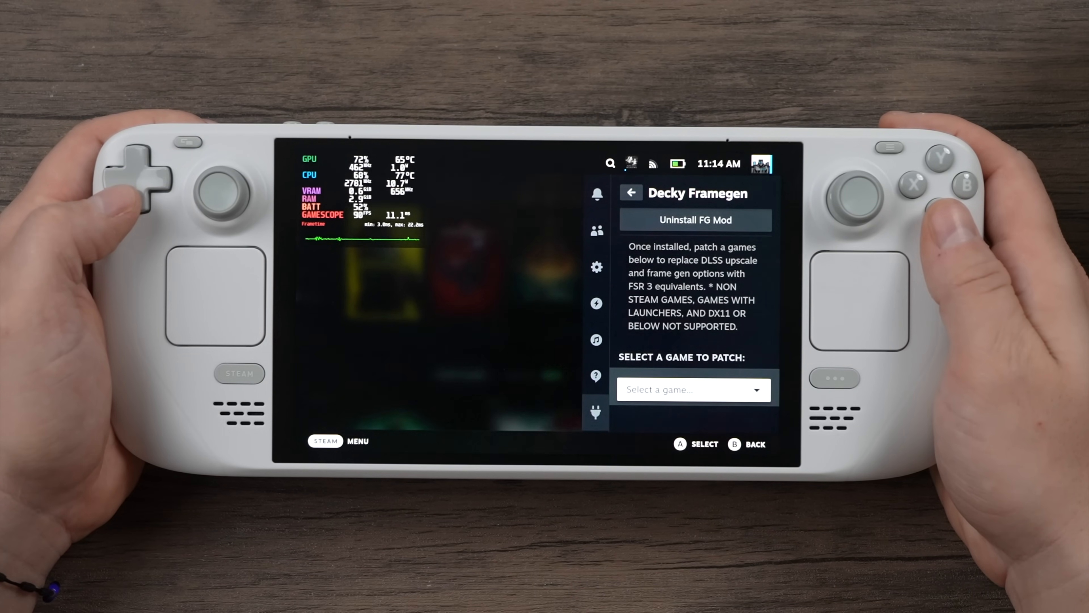
click(693, 389)
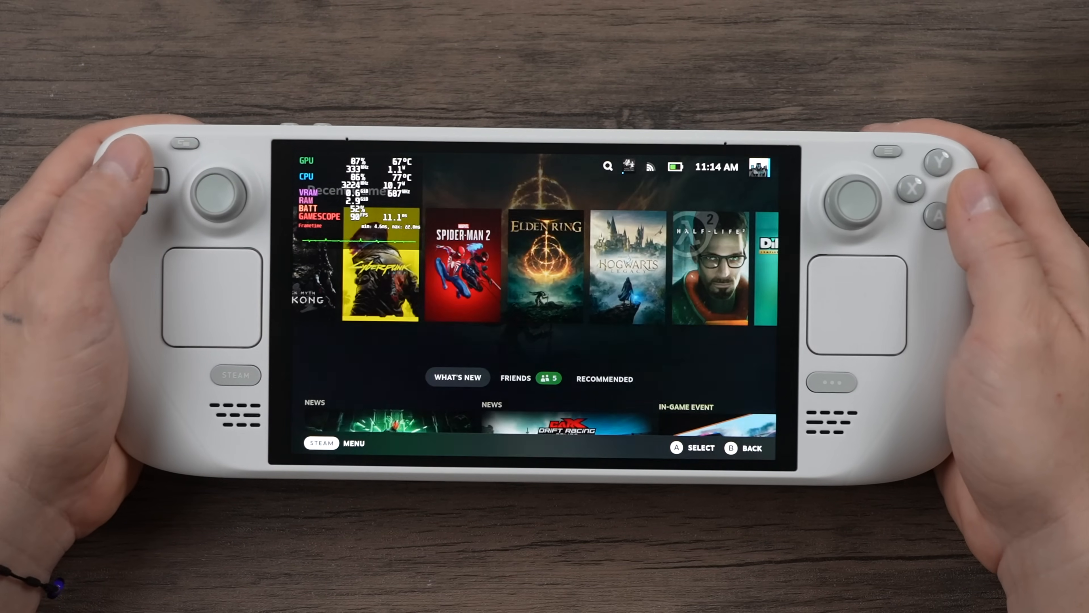
scroll(right, 3)
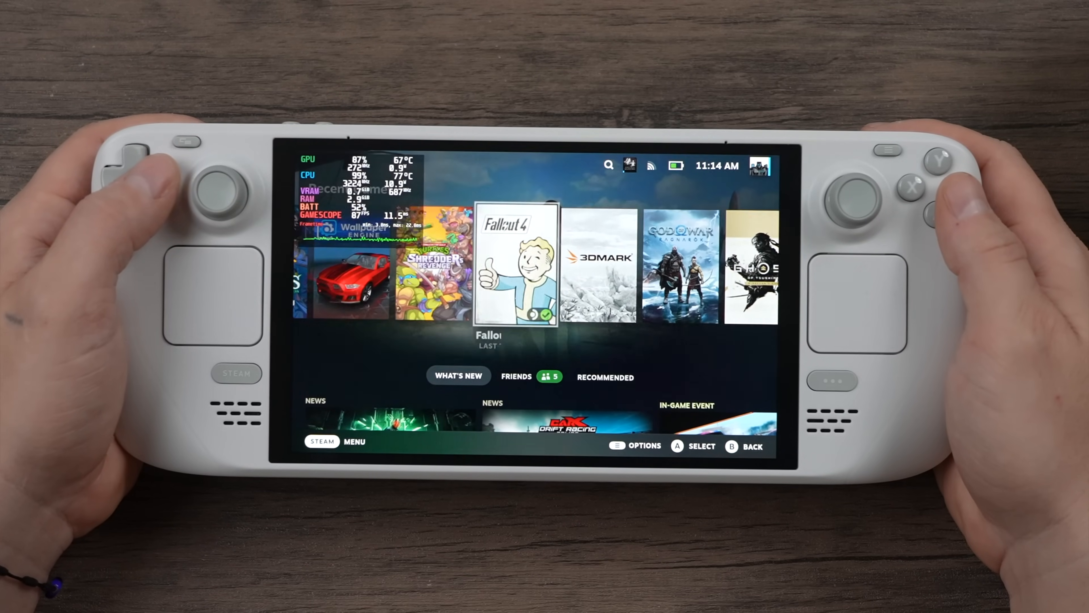
scroll(right, 3)
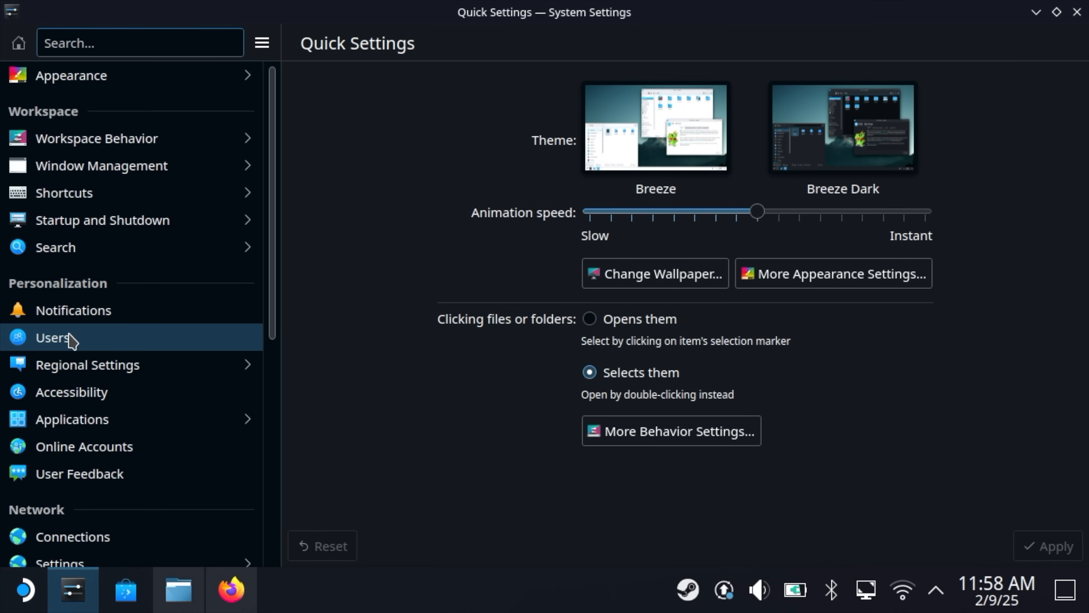
- Reach the Users page's Change Password dialog, focus the new password field, then close System Settings
click(52, 337)
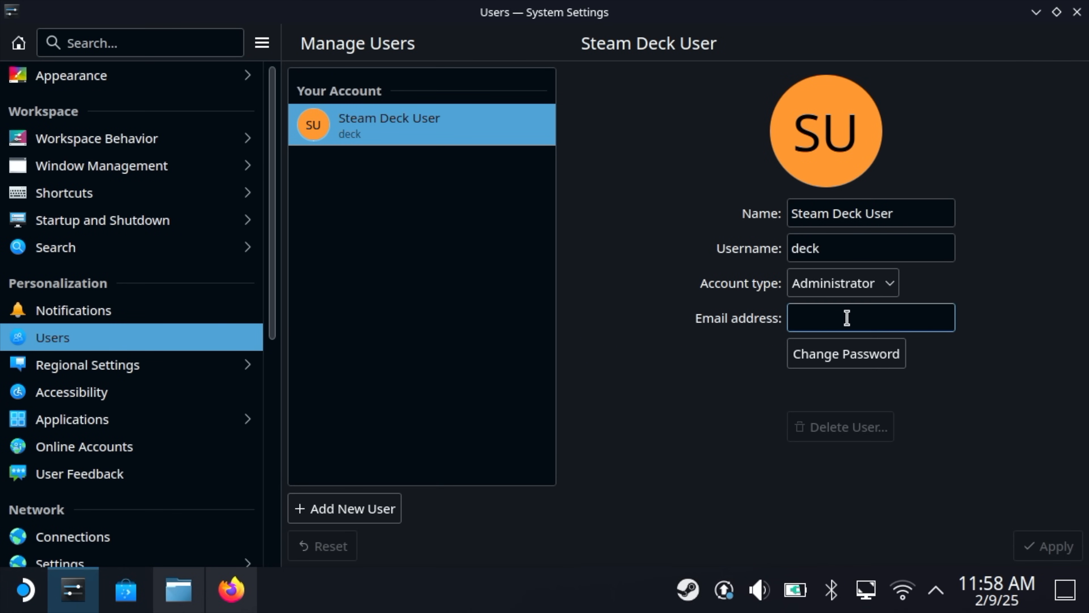
click(845, 354)
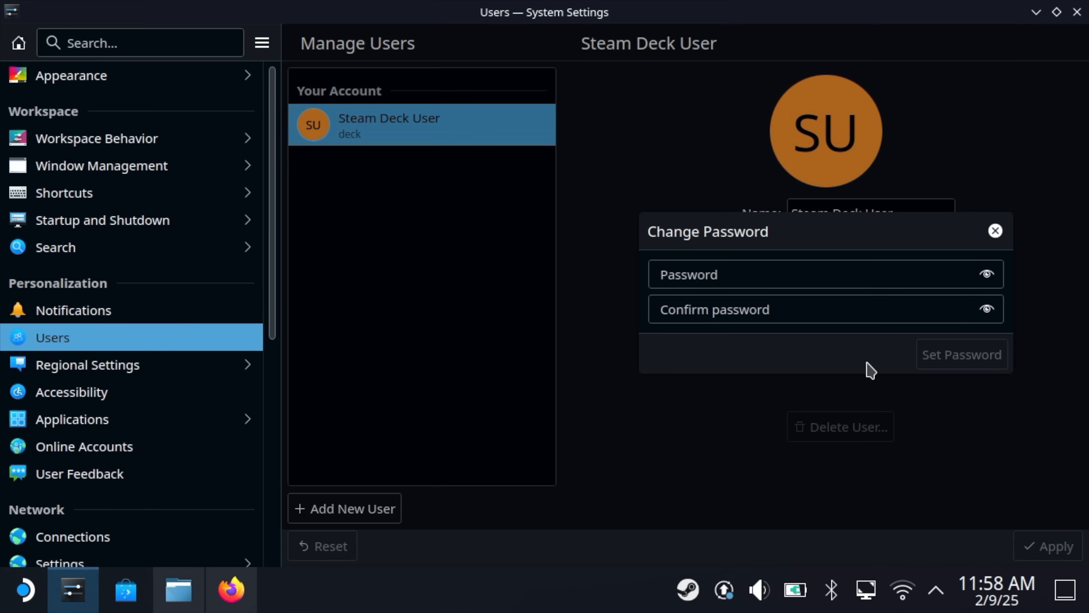
click(785, 273)
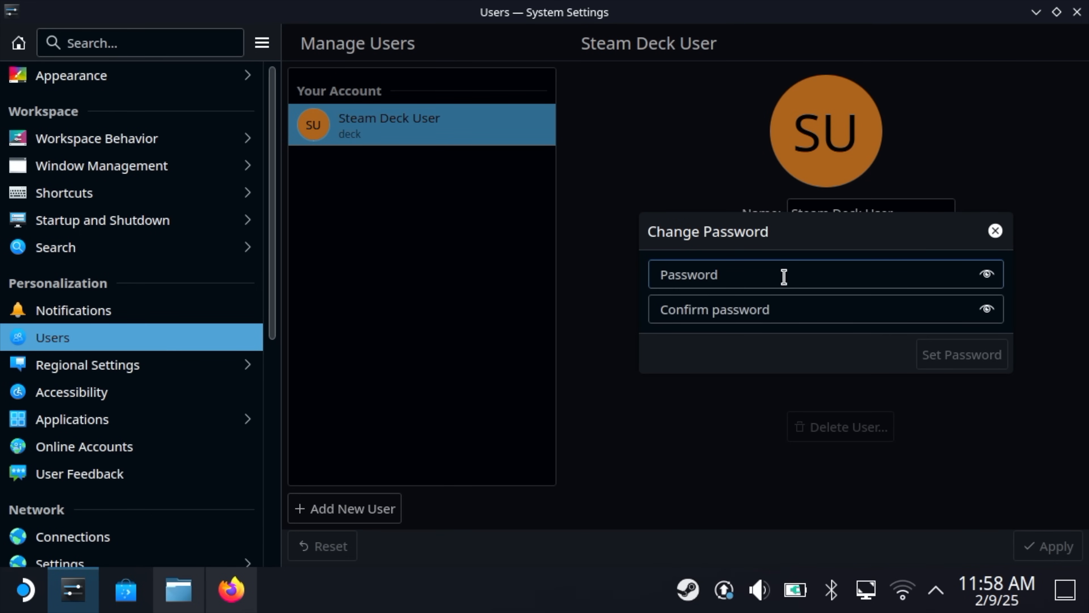
click(994, 230)
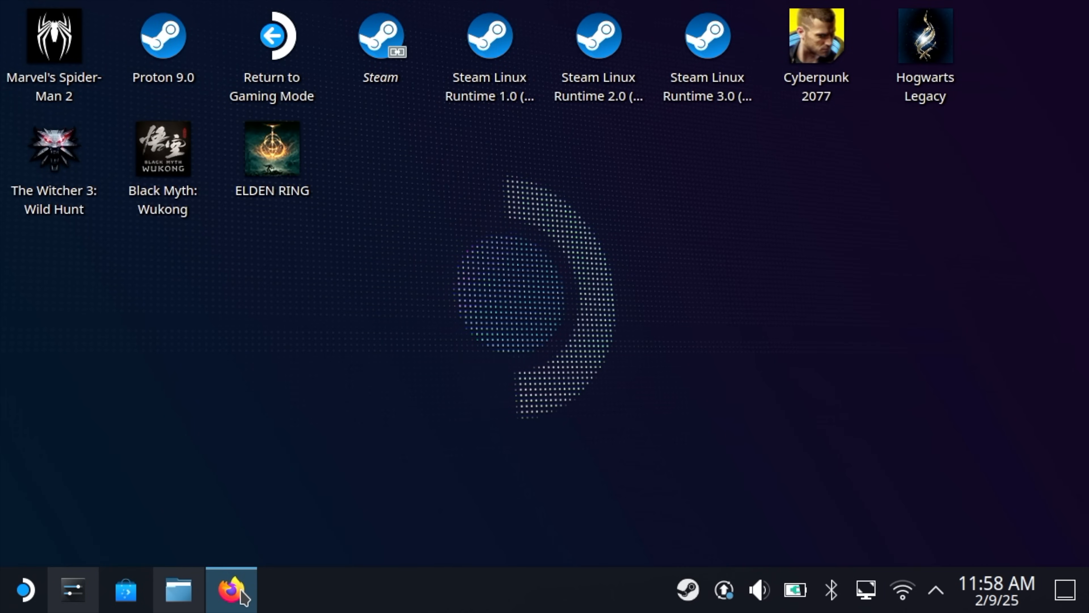
- Browse the decky-loader GitHub README in Firefox back up to the Decky Loader Download link
click(231, 588)
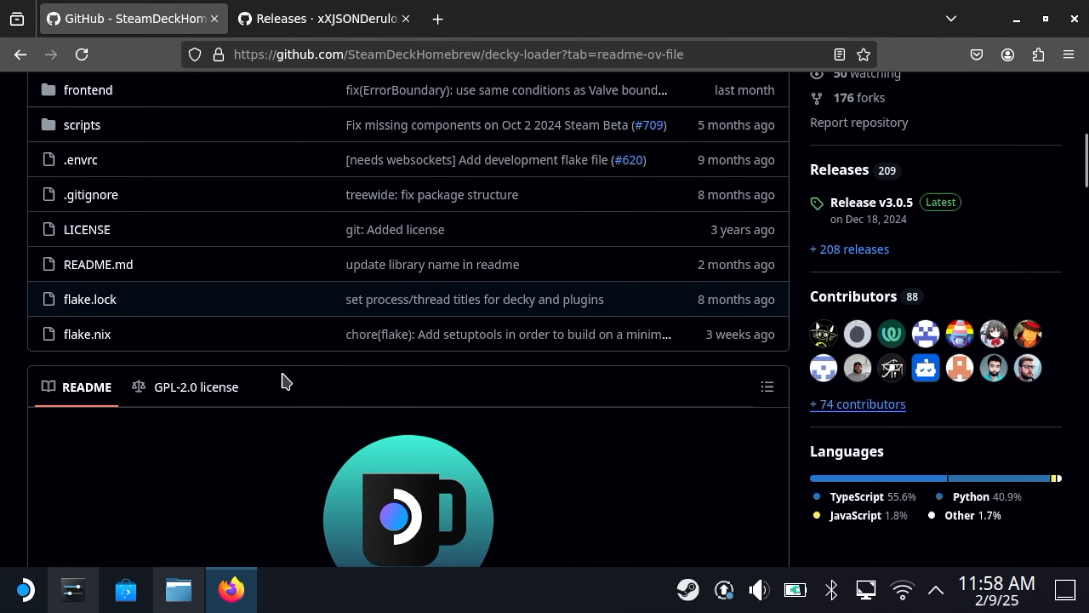
scroll(down, 3)
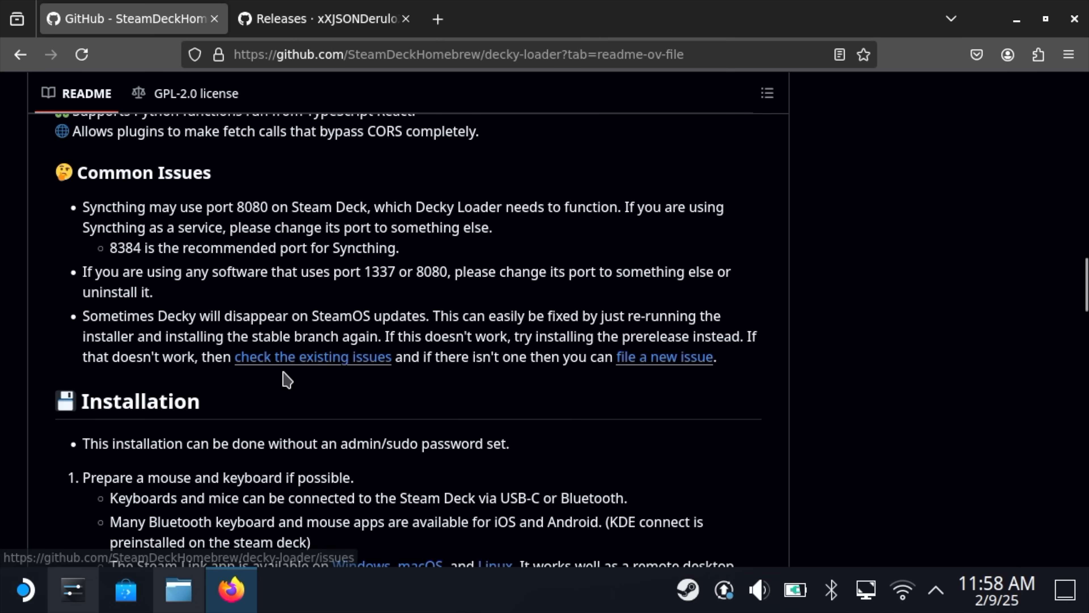
scroll(down, 3)
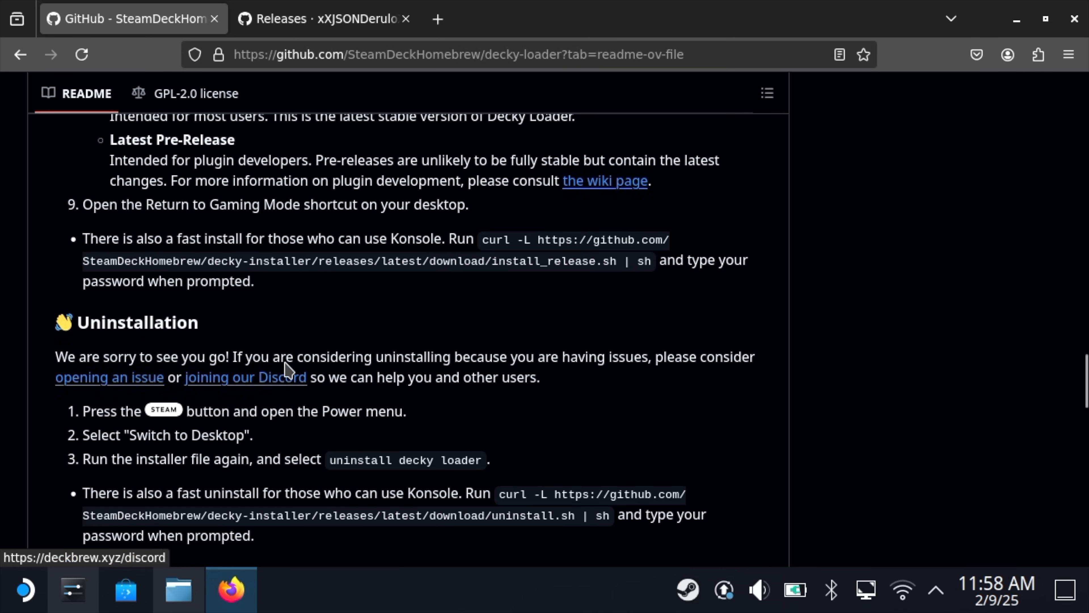
scroll(up, 3)
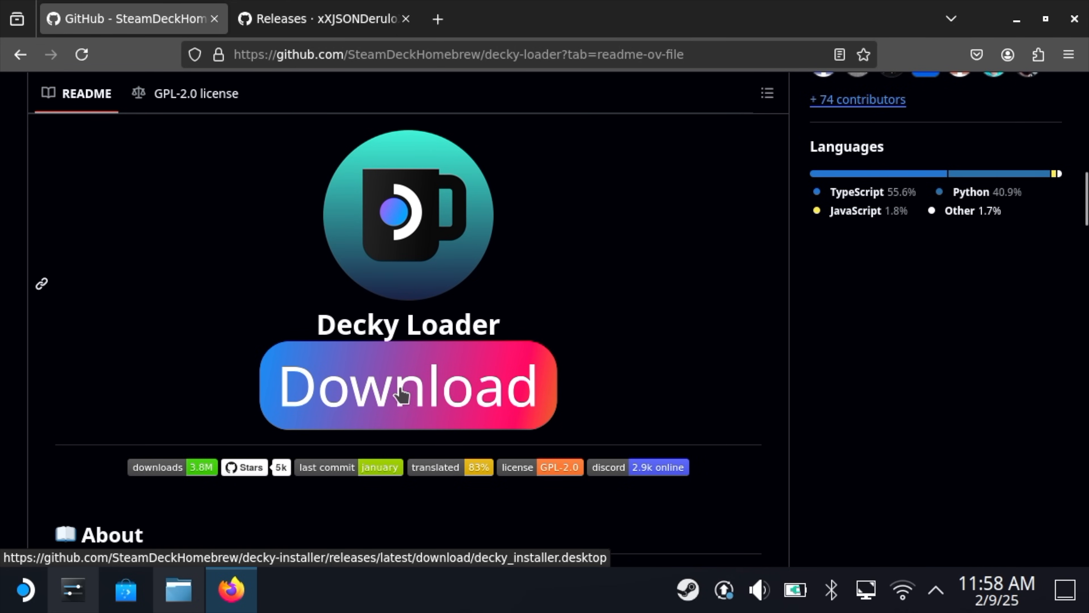
mouse_move(426, 381)
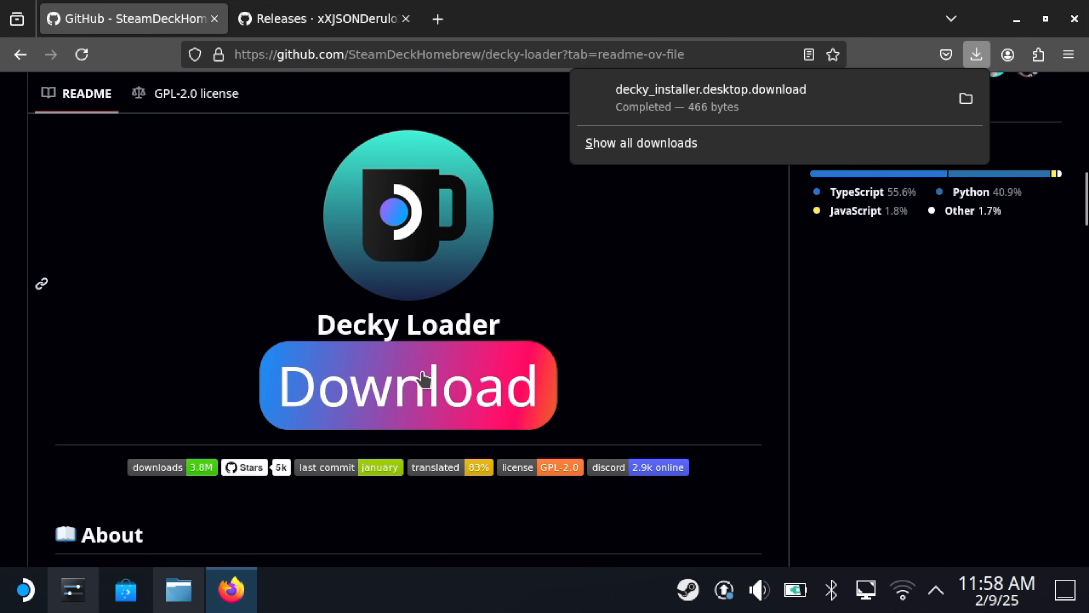
mouse_move(591, 252)
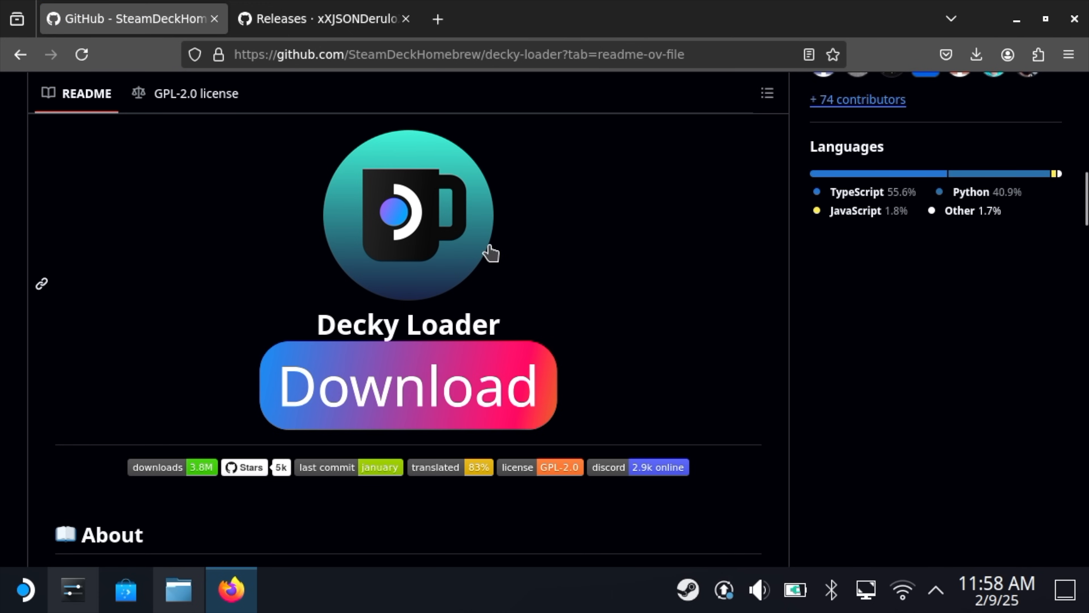
- Go to the Decky-Framegen repository page and reach its releases list
click(323, 19)
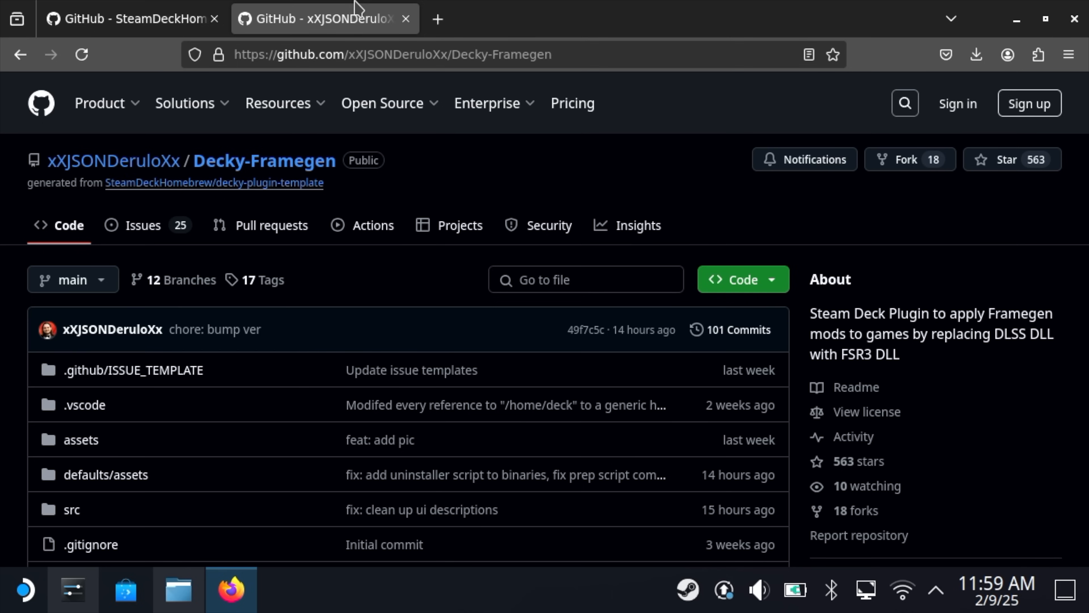
mouse_move(477, 212)
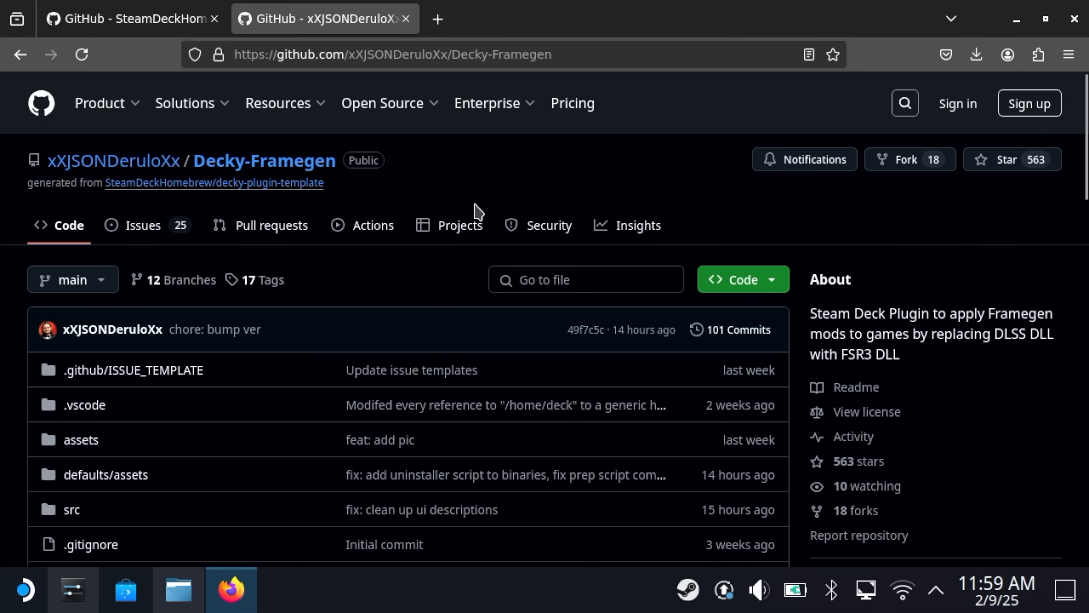
scroll(down, 3)
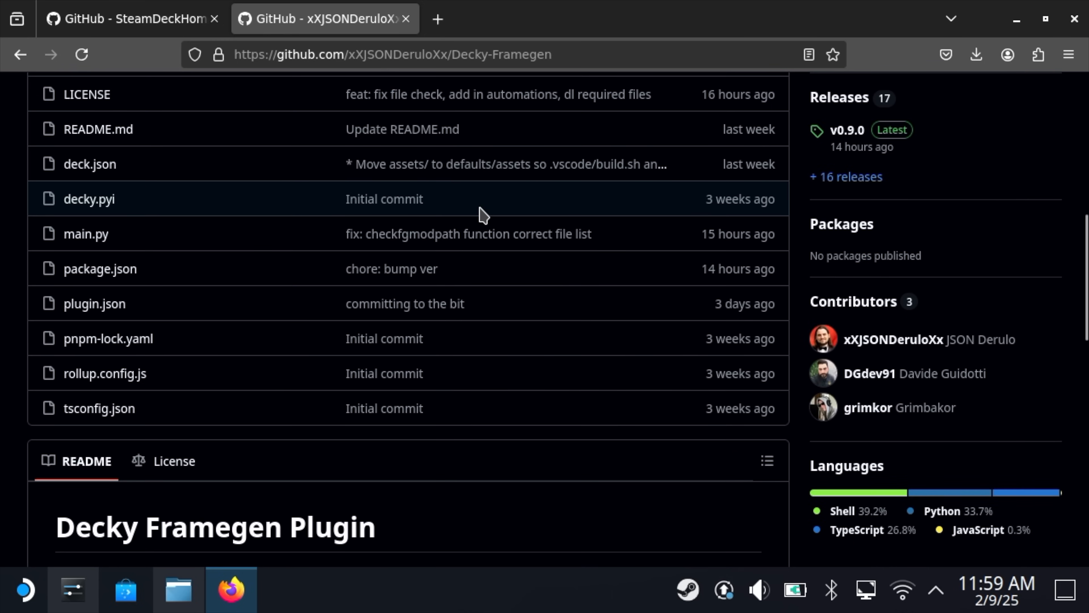
scroll(down, 3)
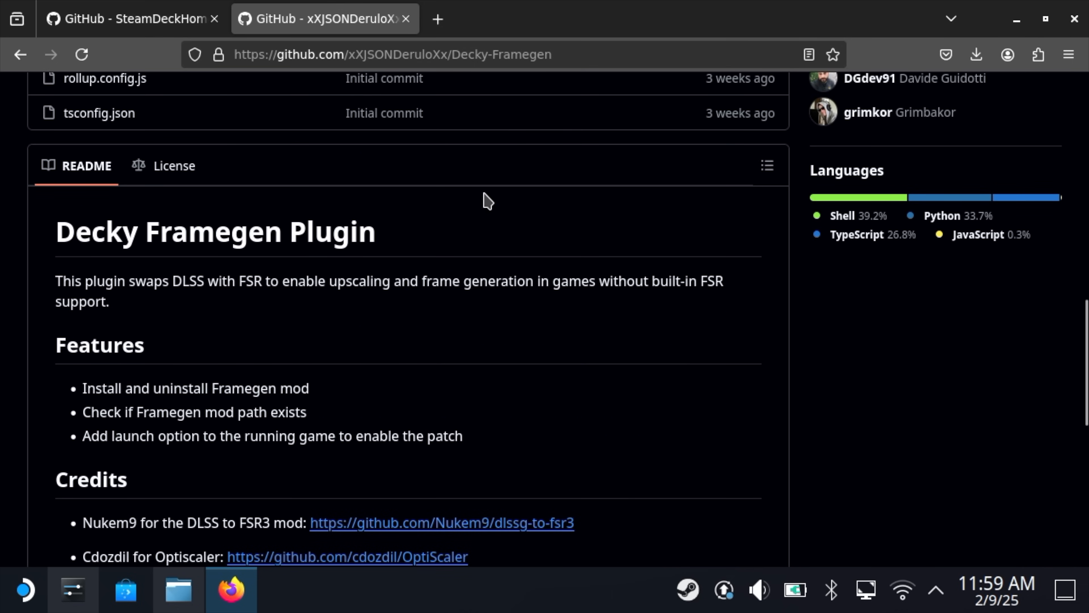
scroll(down, 3)
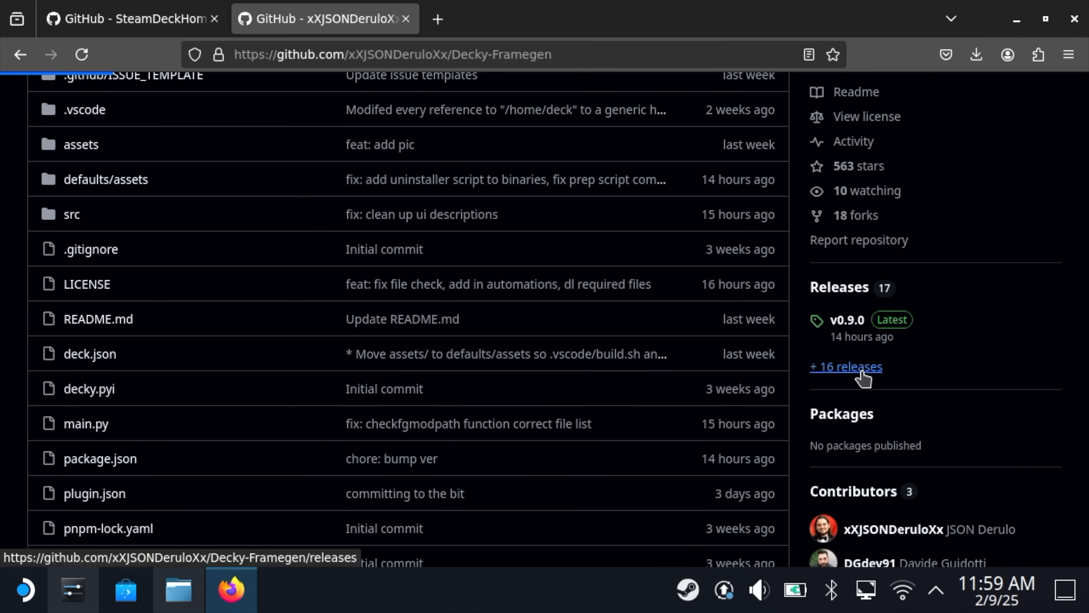
click(844, 367)
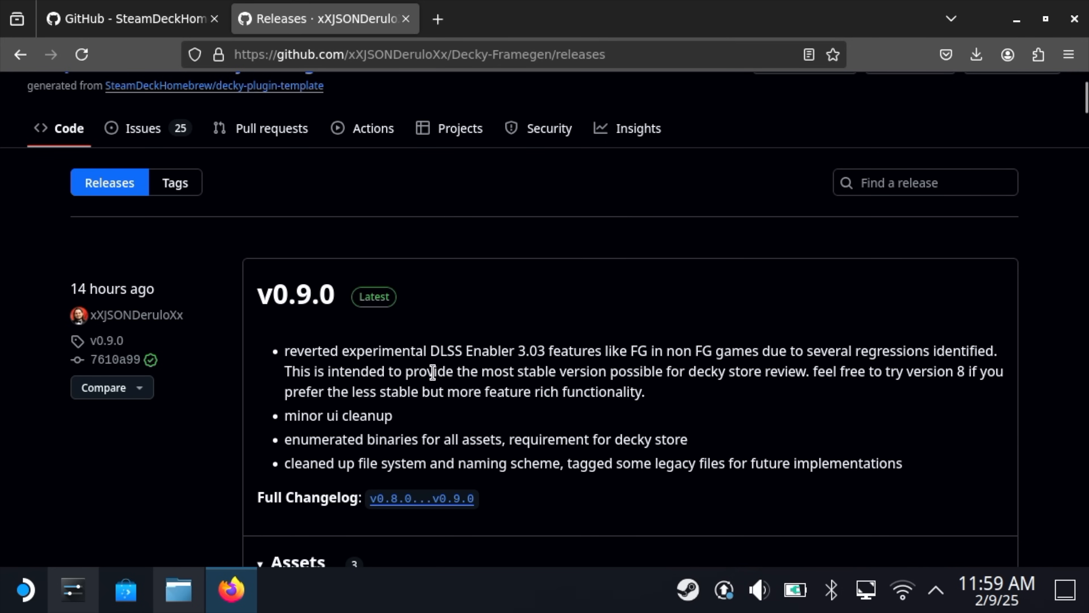
mouse_move(459, 414)
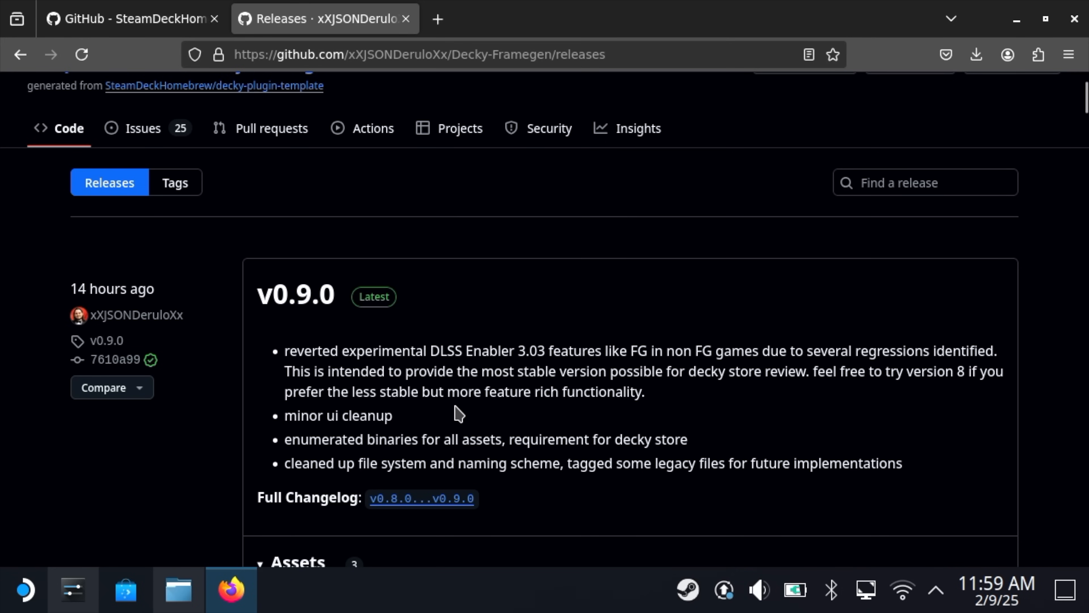
- Expand the earlier release's Assets and download Decky.Framegen.zip
scroll(down, 3)
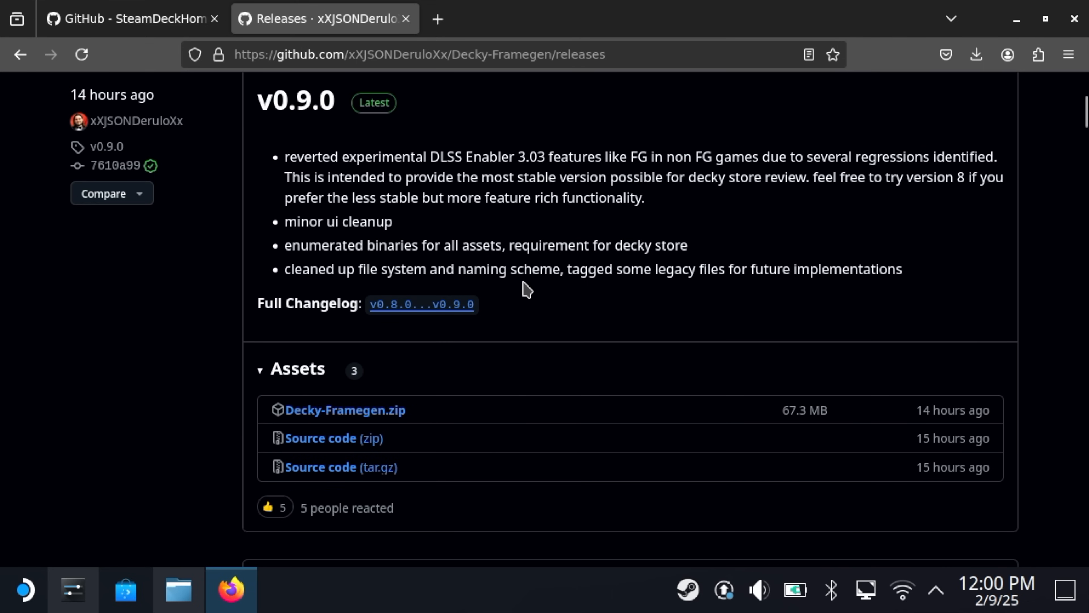
mouse_move(485, 330)
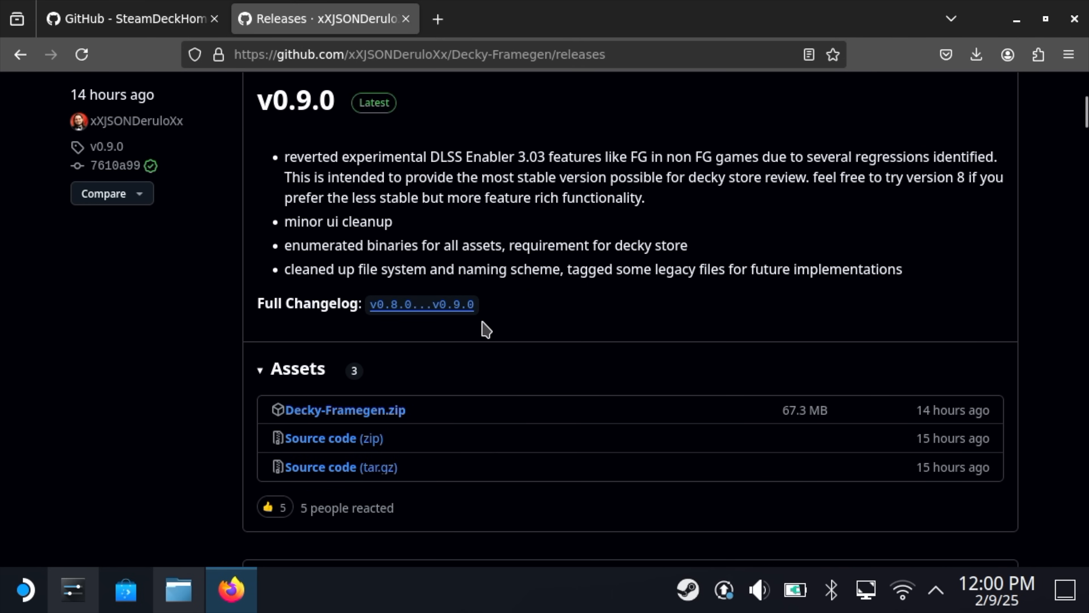
scroll(down, 3)
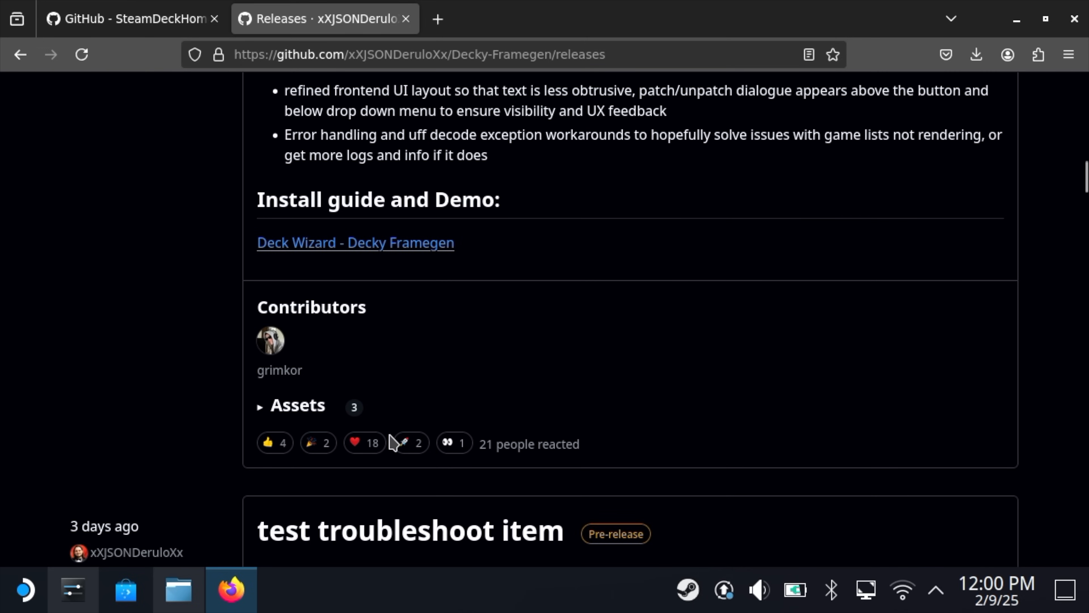
click(297, 405)
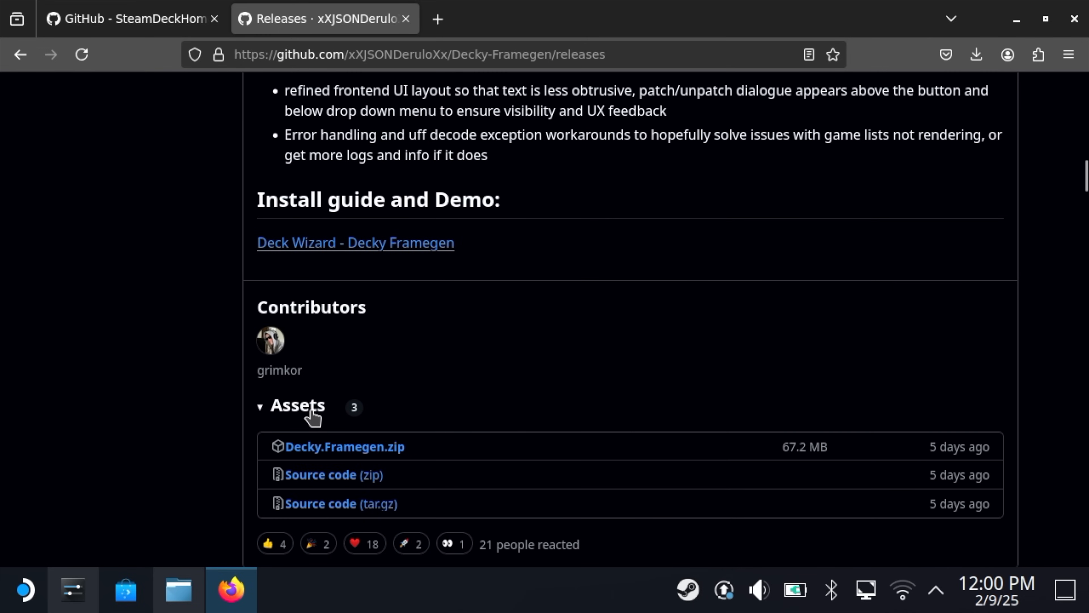
scroll(down, 3)
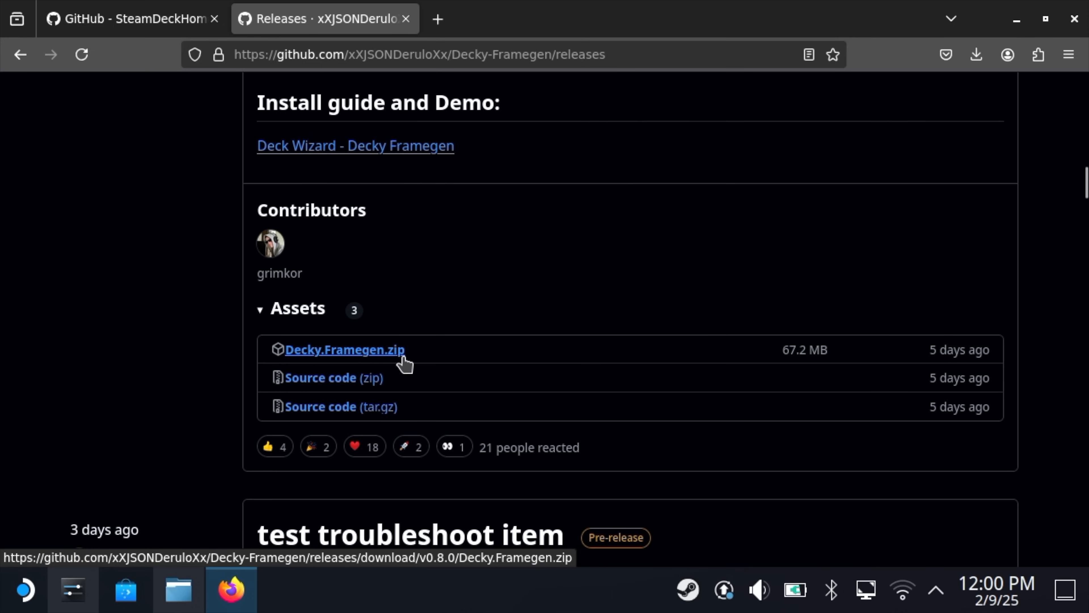
click(344, 350)
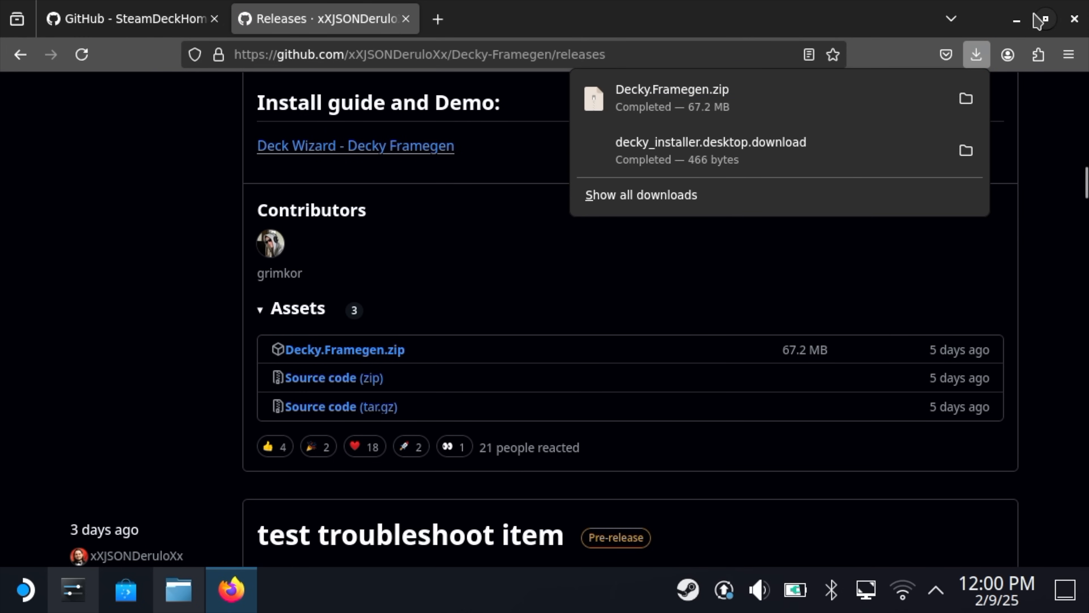
- Move decky_installer.desktop.download from Dolphin's Downloads folder onto the desktop
click(177, 590)
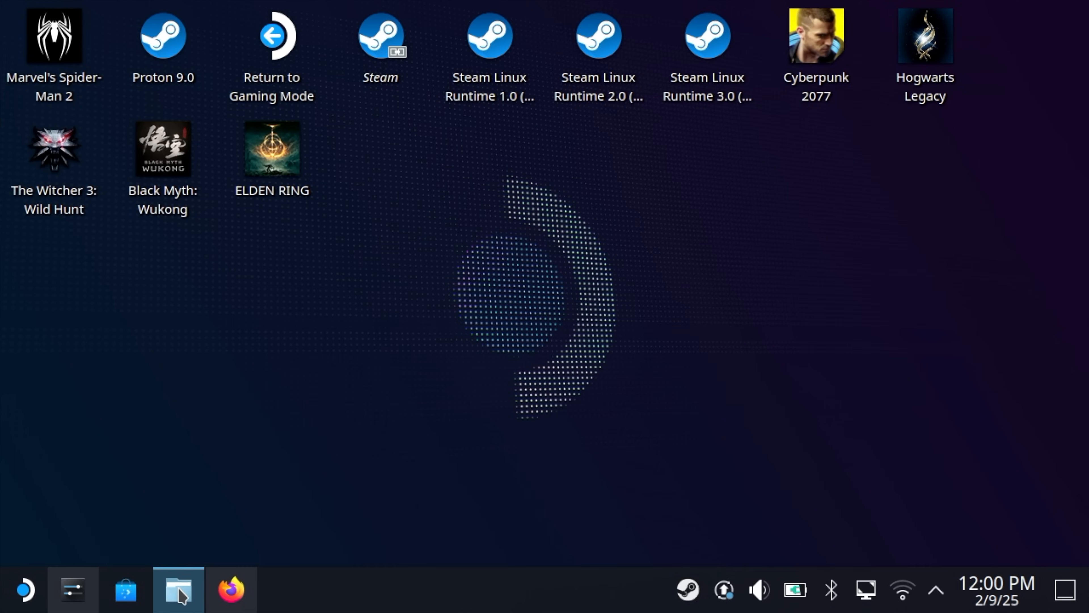
click(177, 589)
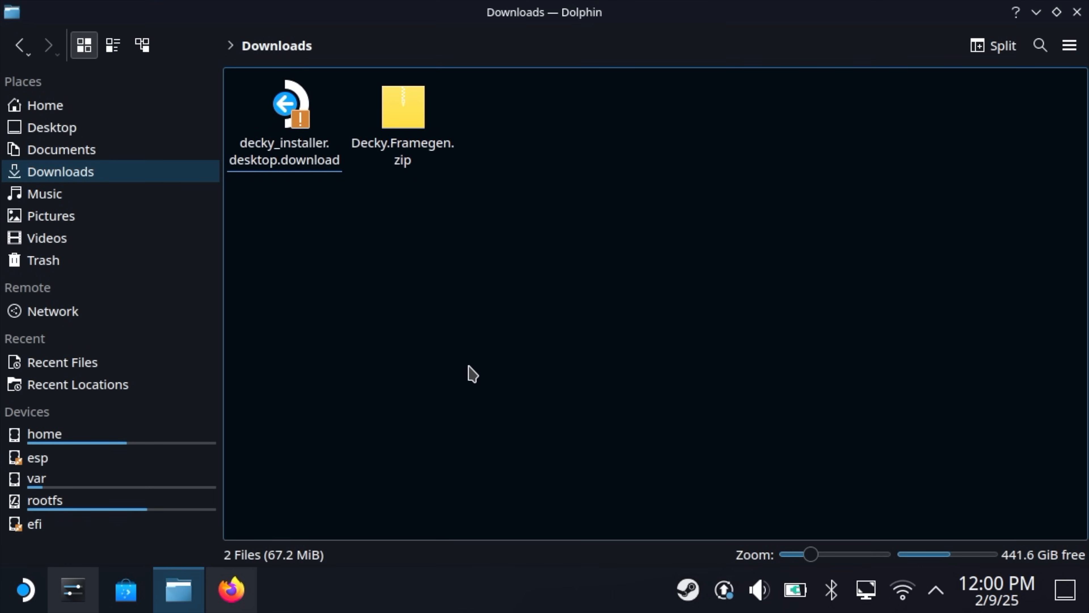
click(284, 107)
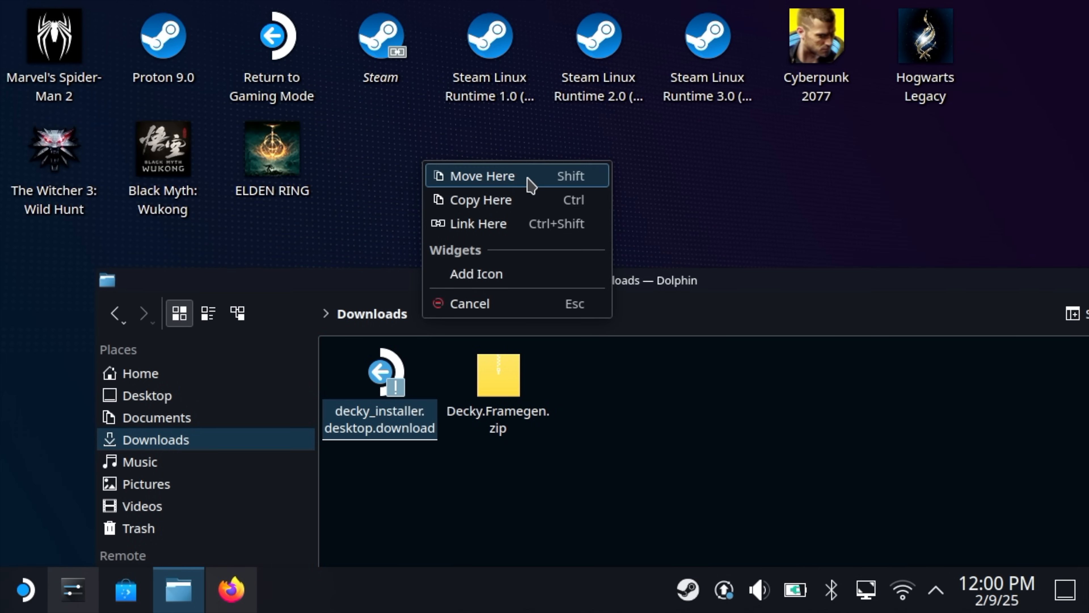
click(483, 175)
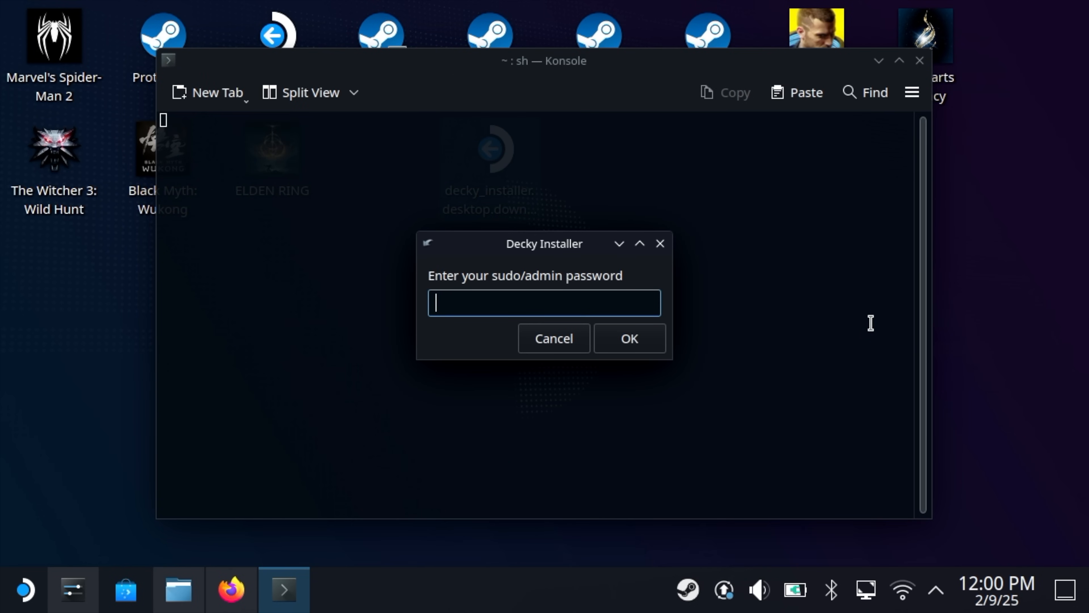
- Submit the admin password, install the Decky release branch, dismiss the finished message and return to Gaming Mode
click(629, 338)
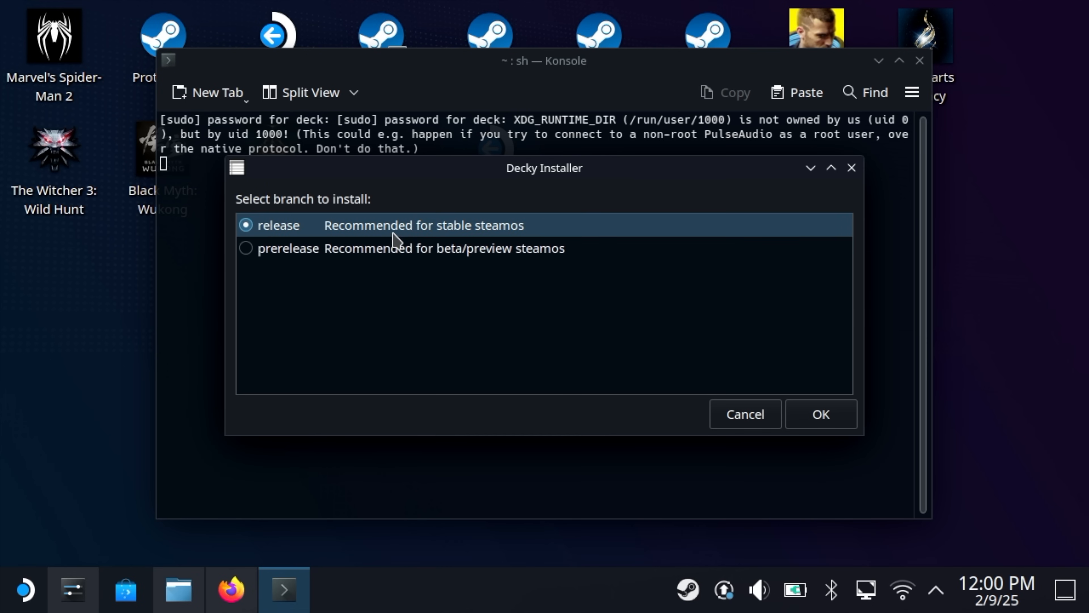
mouse_move(371, 236)
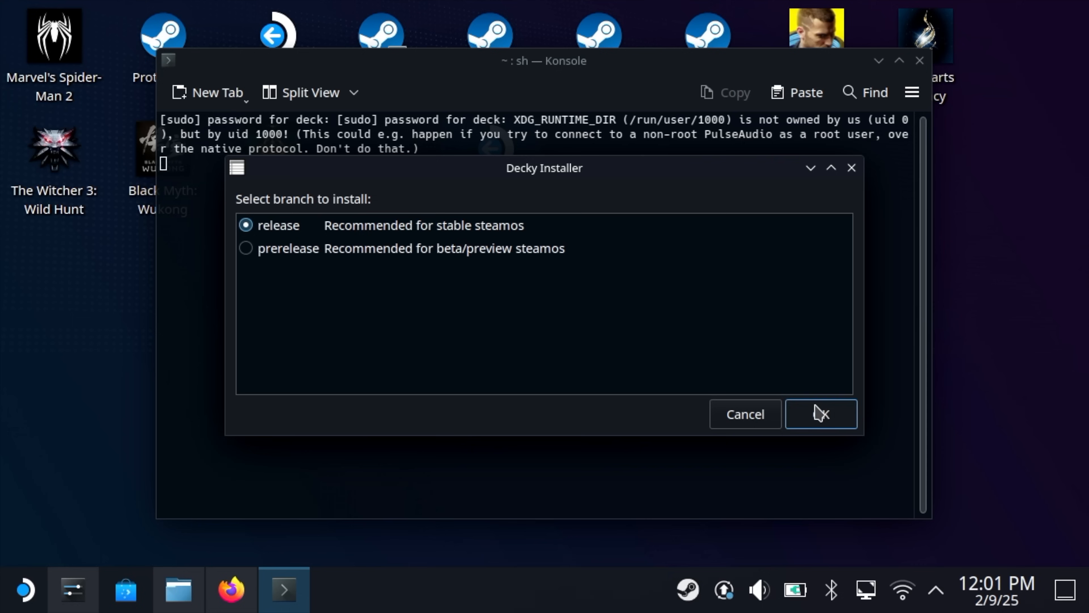
click(820, 414)
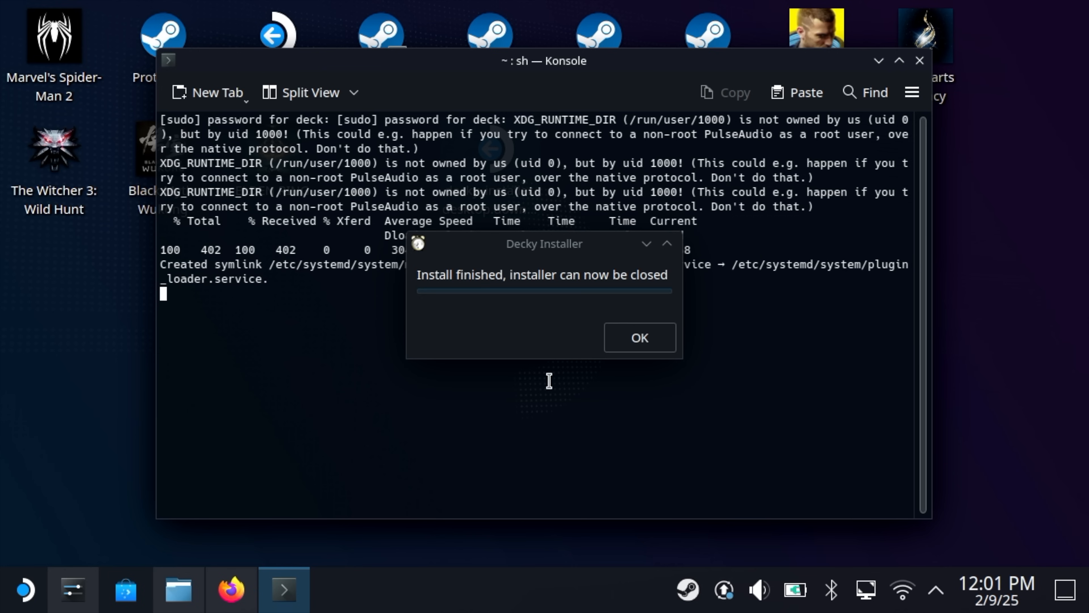
click(637, 338)
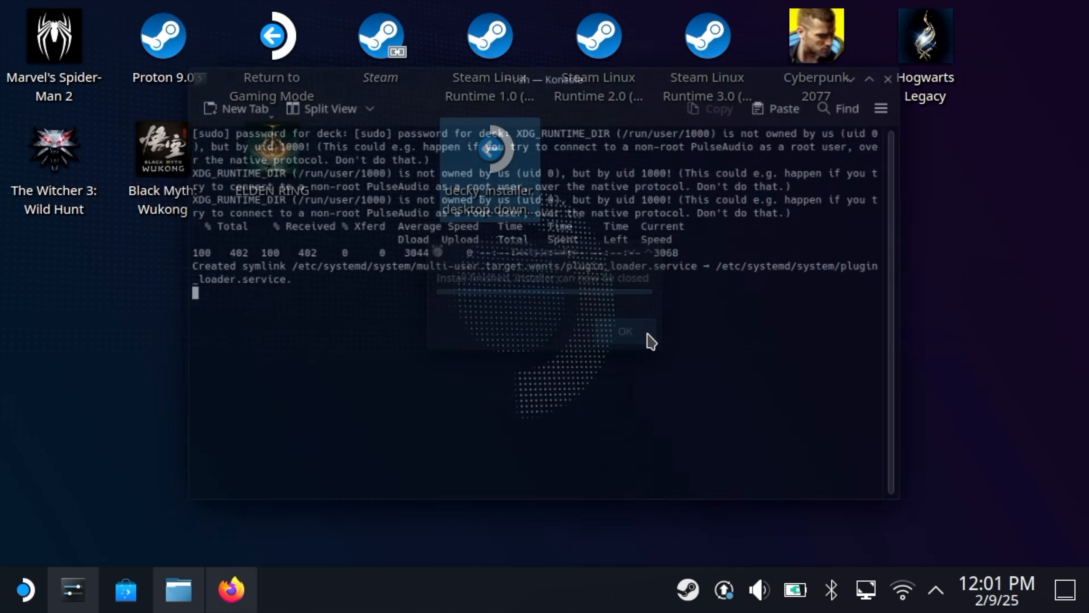
click(623, 330)
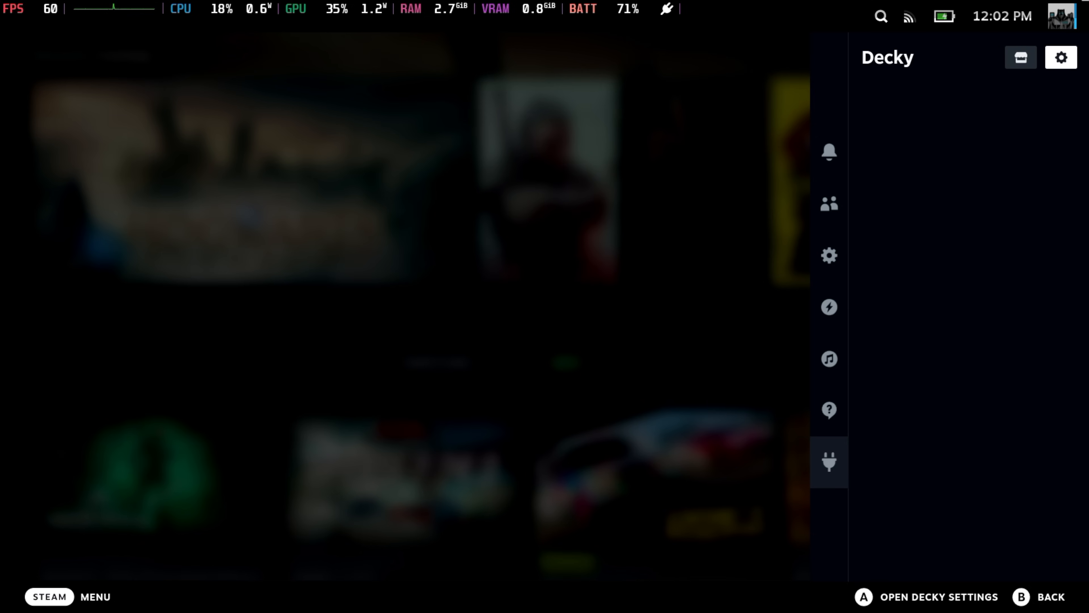
- Switch on developer mode in Decky's settings
click(1061, 56)
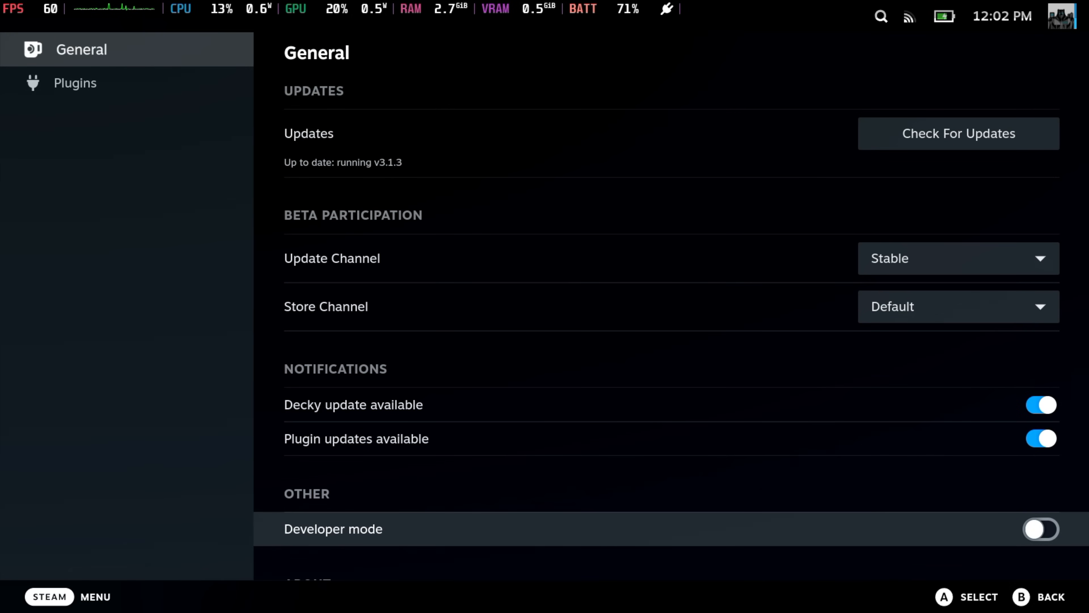
click(1039, 529)
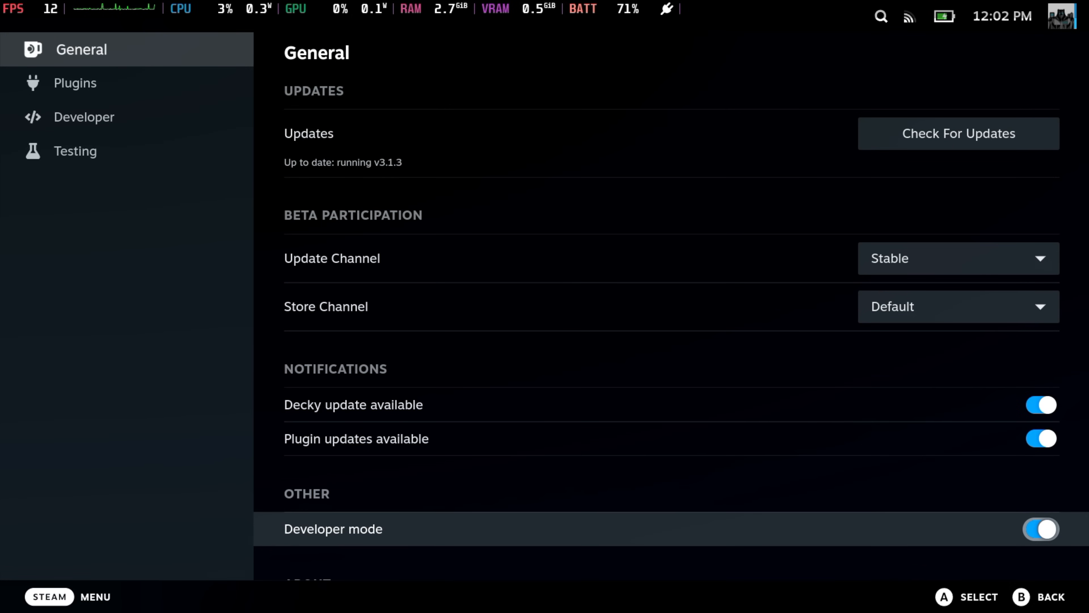
- From Decky's Developer page, install the plugin from Decky.Framegen.zip
click(89, 116)
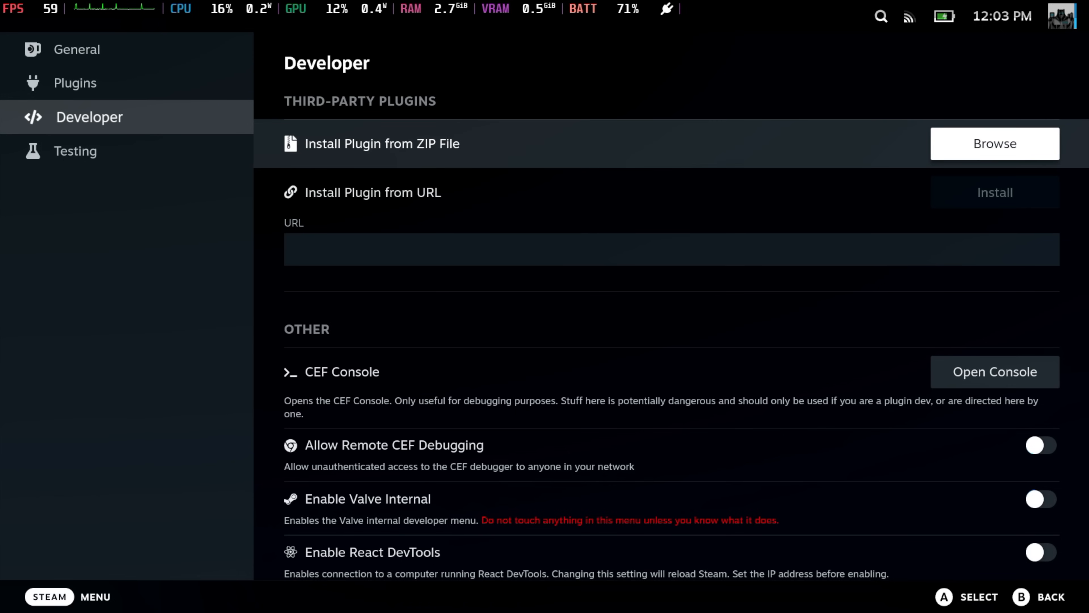
click(992, 143)
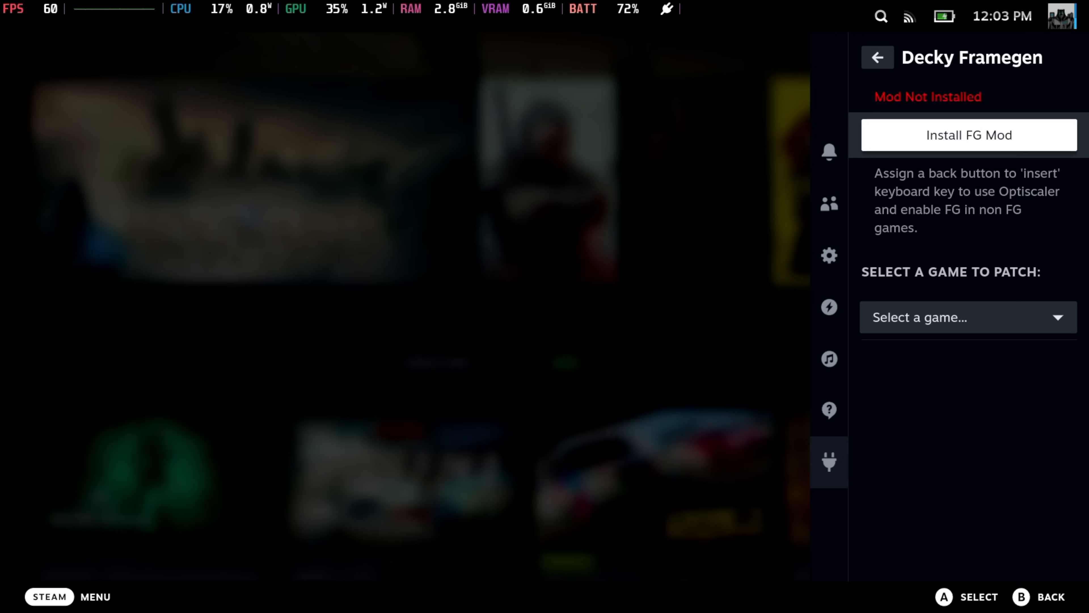
- Install the FG mod, choose Hogwarts Legacy as the game to patch, and go to its library page
click(968, 135)
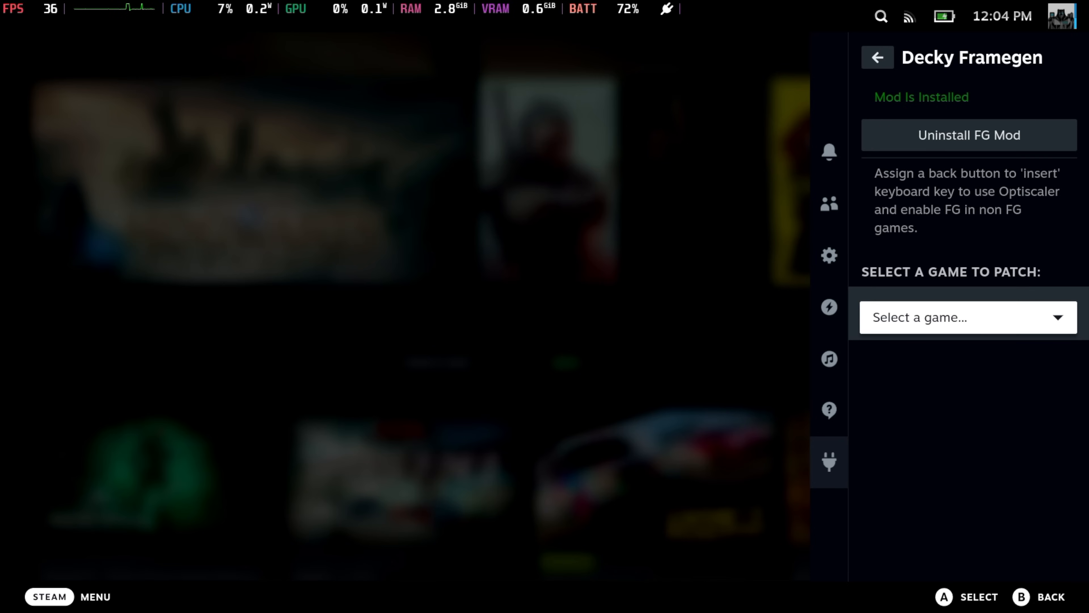
click(966, 317)
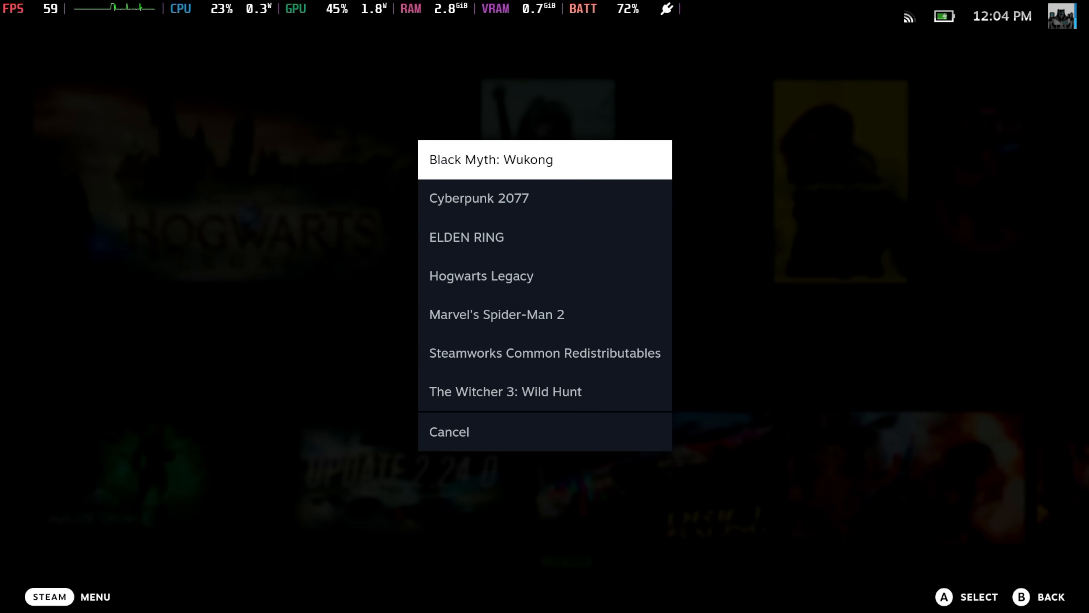
click(448, 431)
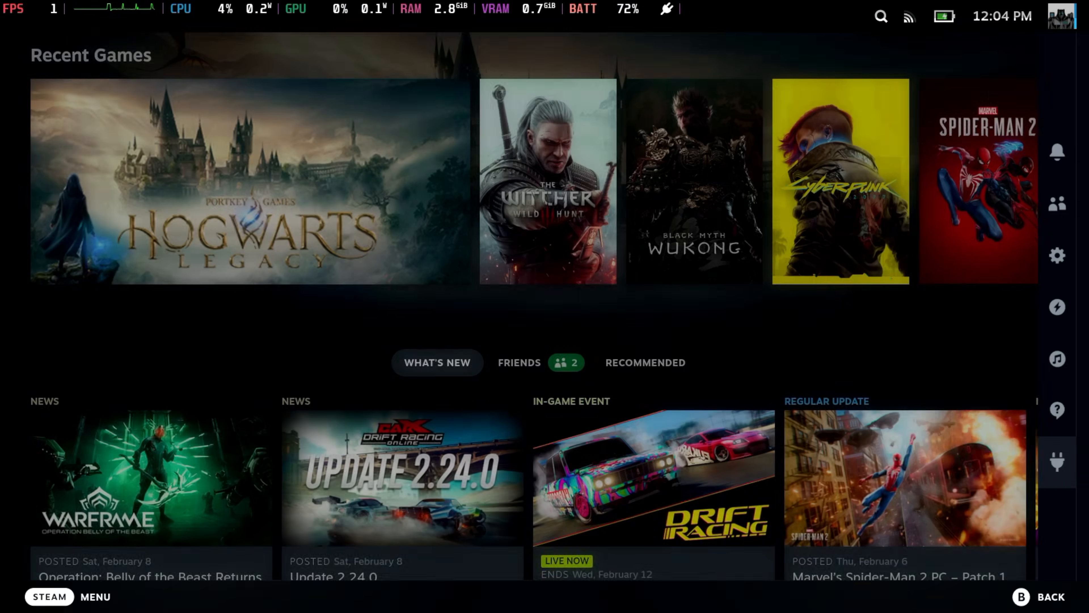
click(1056, 461)
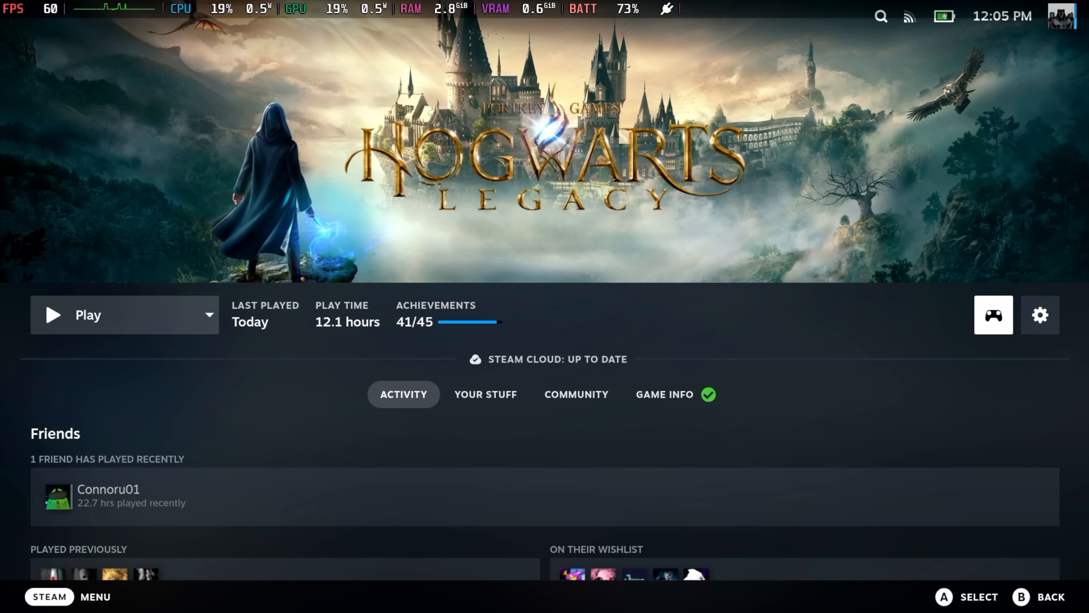
- Enable Hogwarts Legacy's back grip buttons and bind L4 to the Insert keyboard key
click(992, 315)
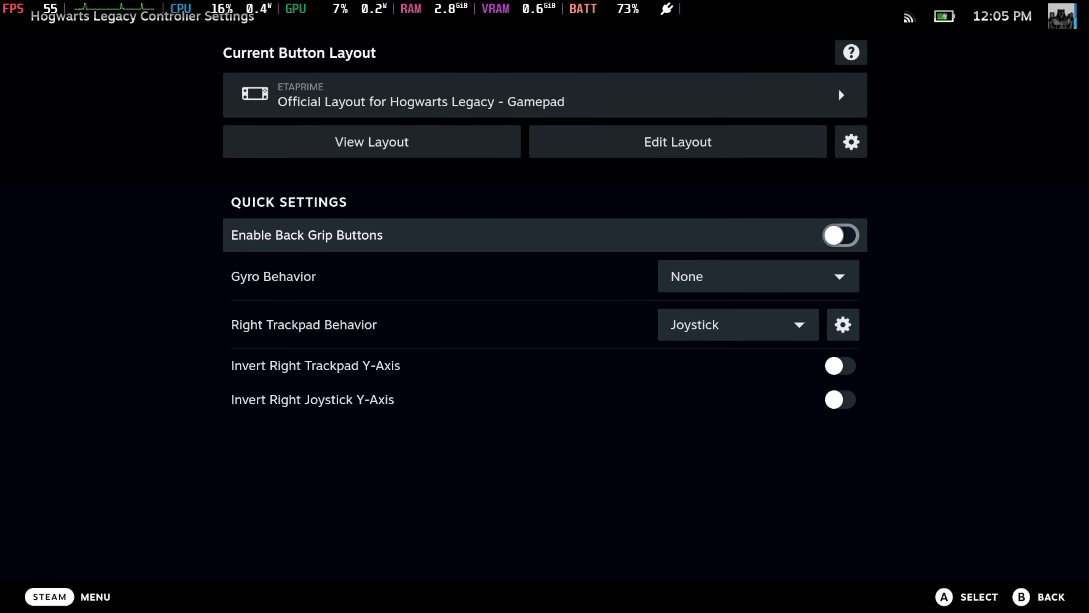
click(839, 235)
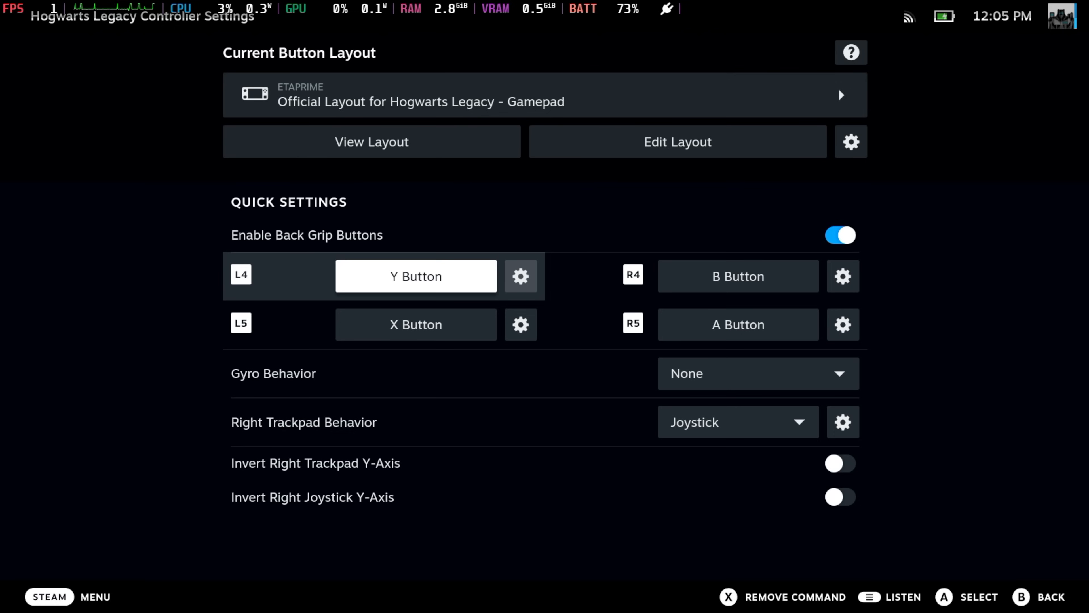
click(520, 275)
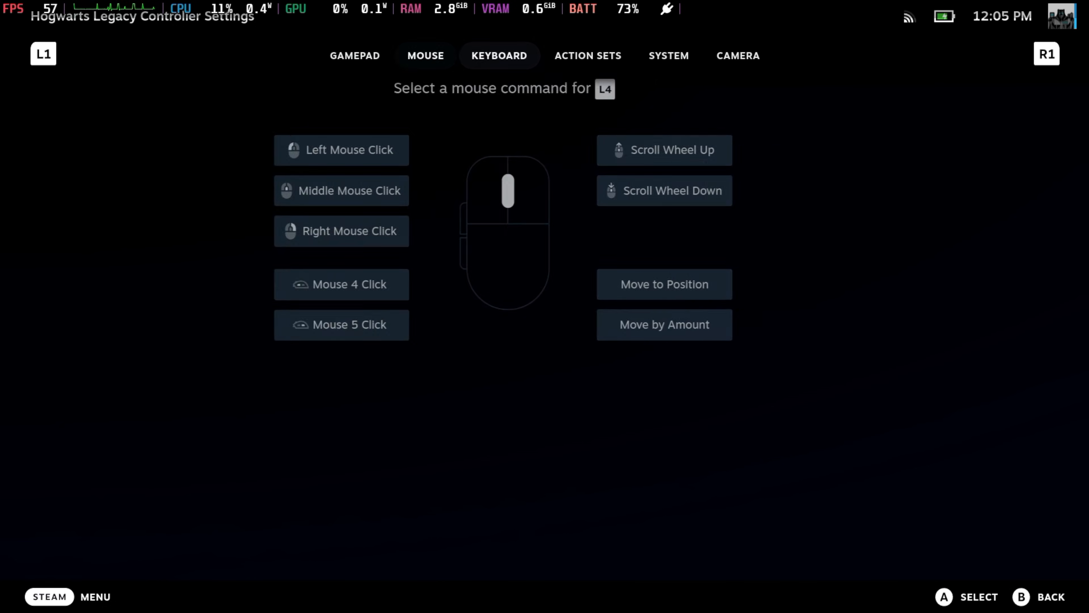
click(498, 56)
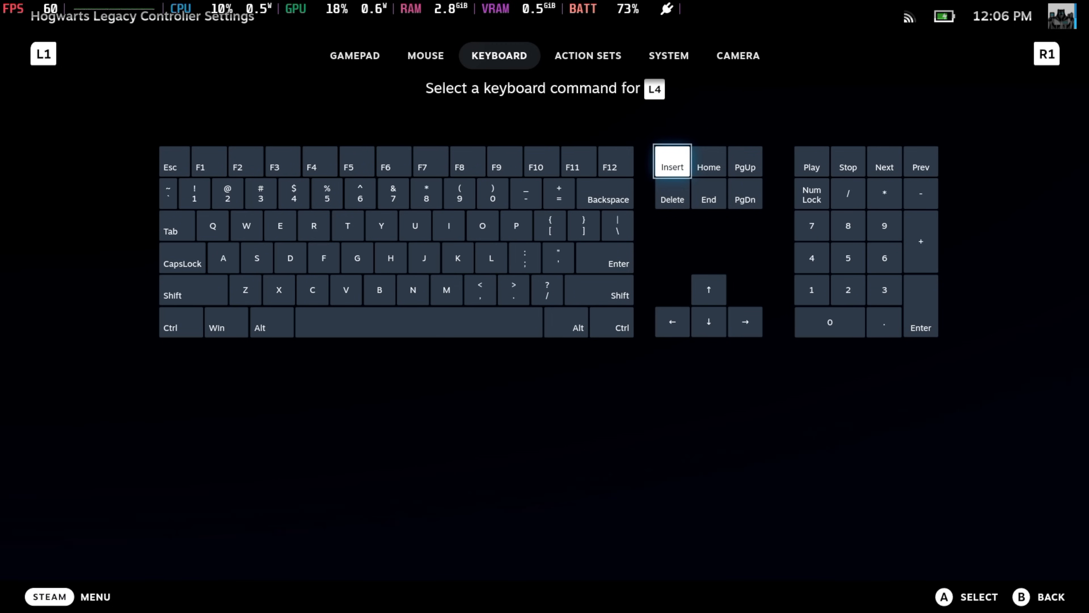
click(671, 160)
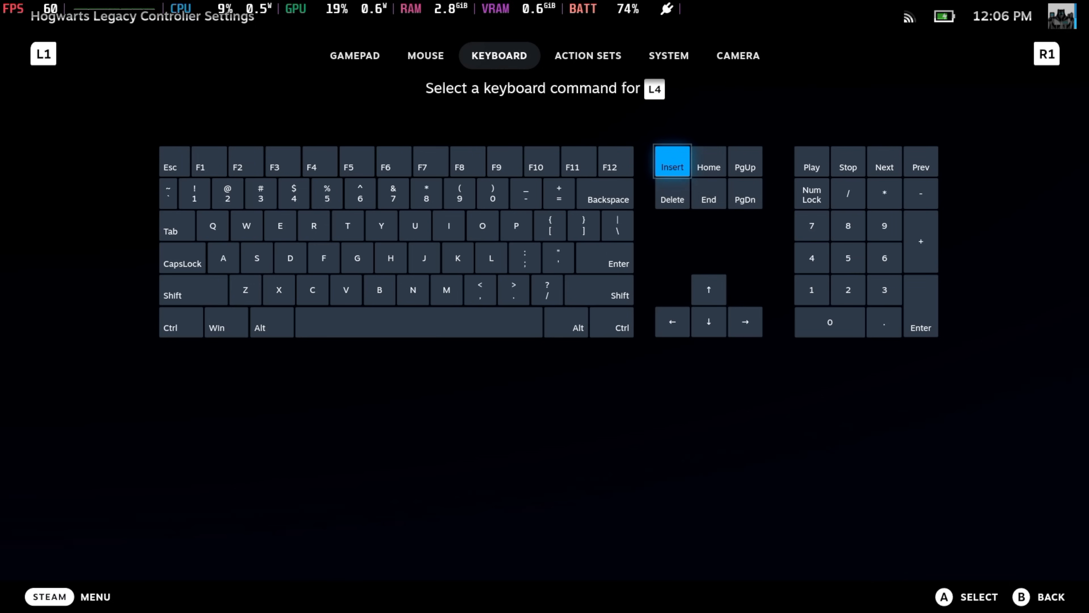
click(671, 161)
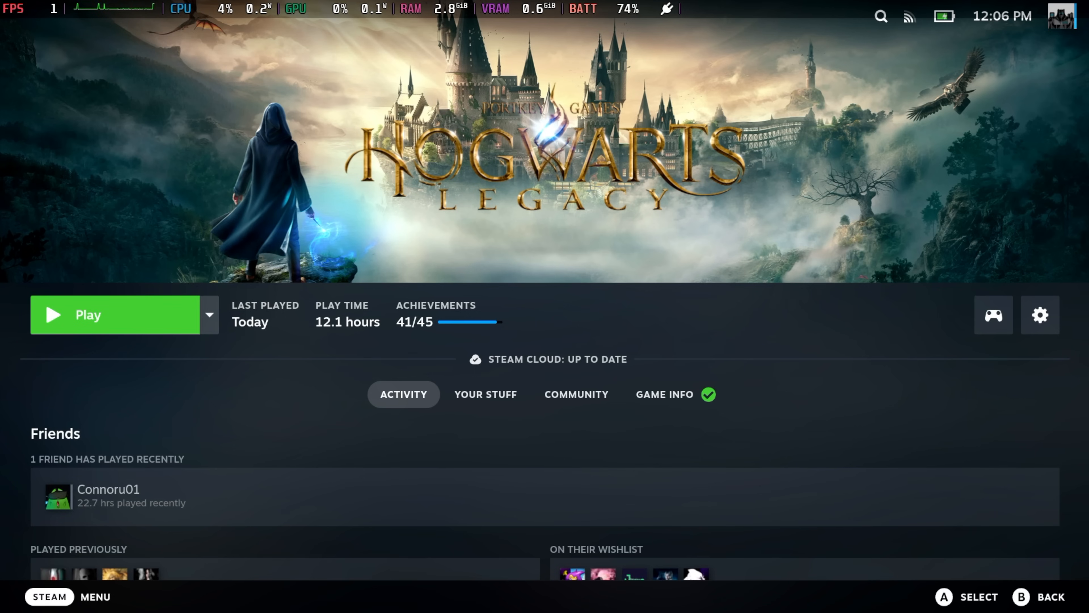
- Launch Hogwarts Legacy and set the Upscale Type to NVIDIA DLSS (after trying AMD FSR 2)
click(88, 315)
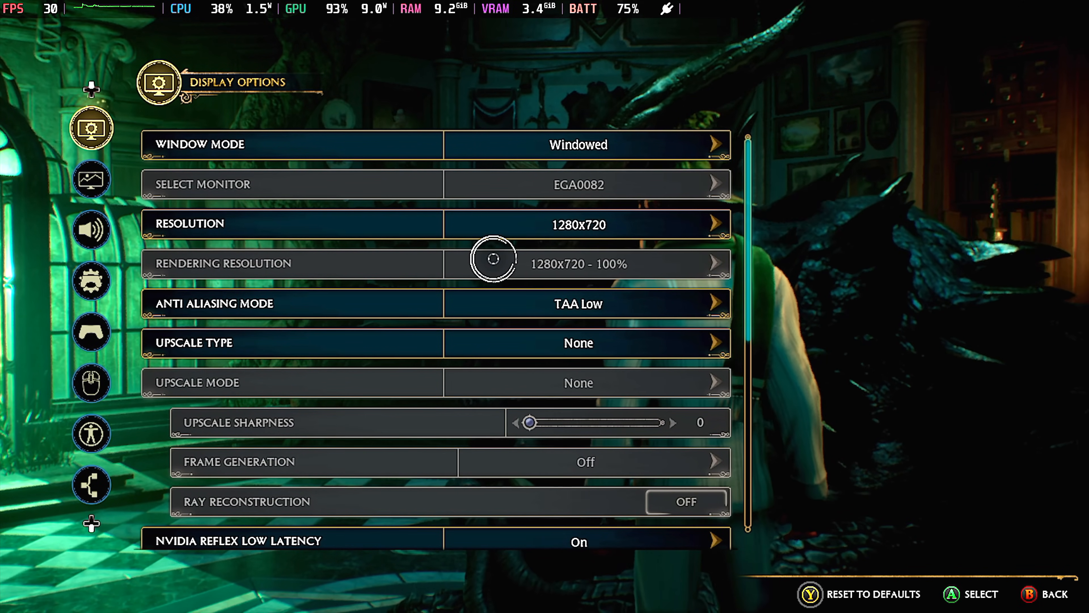
mouse_move(517, 271)
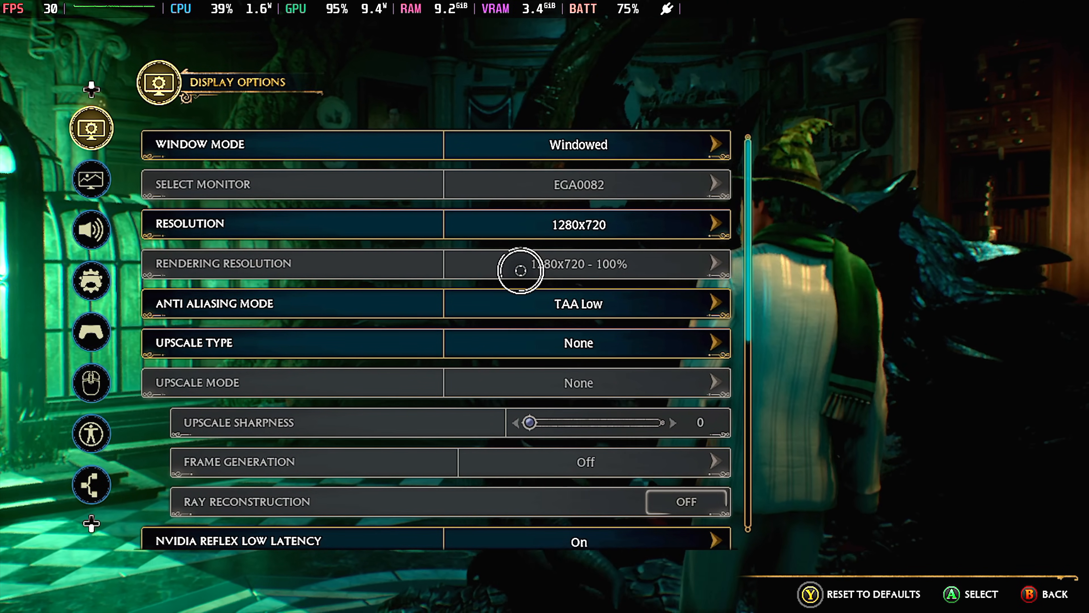
click(576, 343)
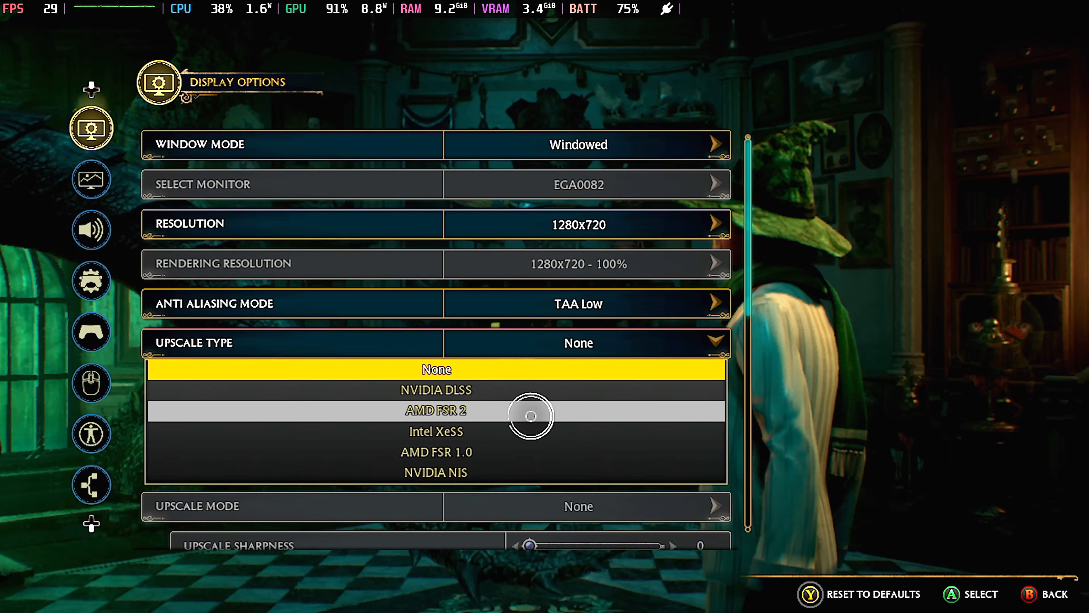
click(436, 409)
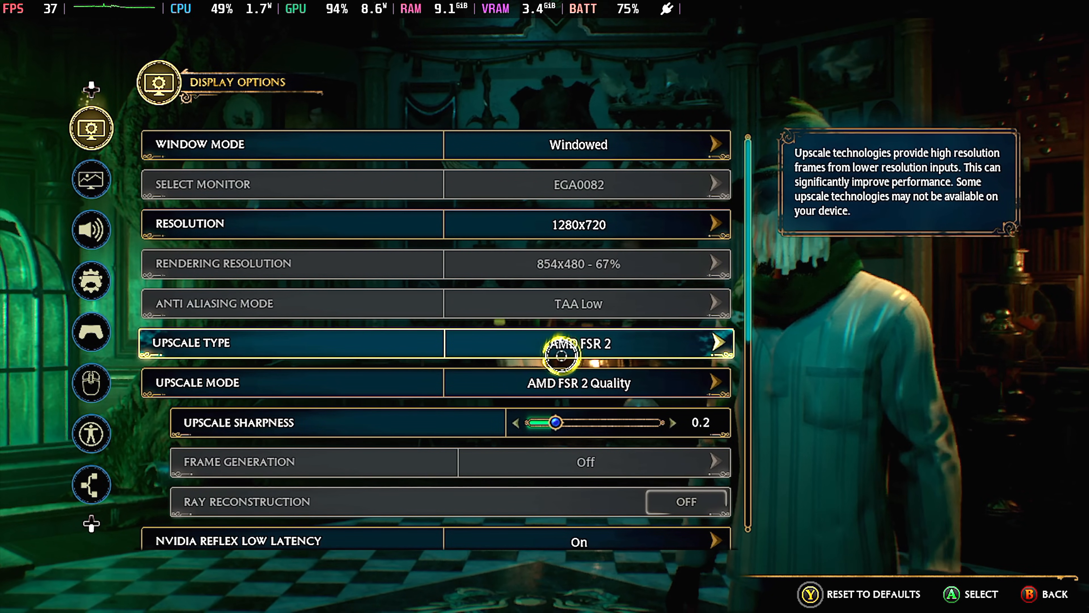
click(576, 341)
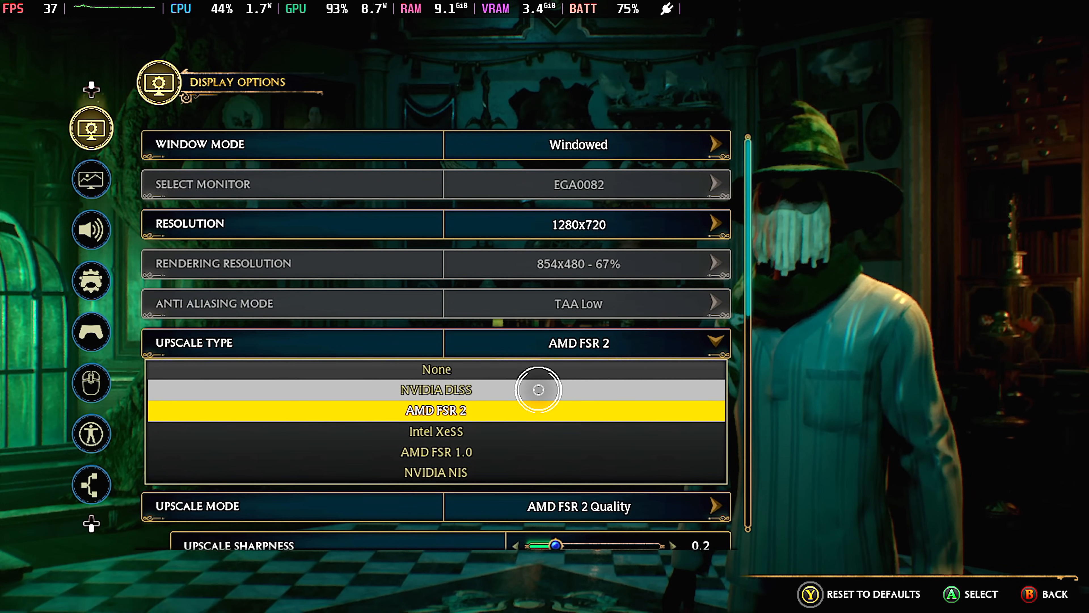
click(436, 390)
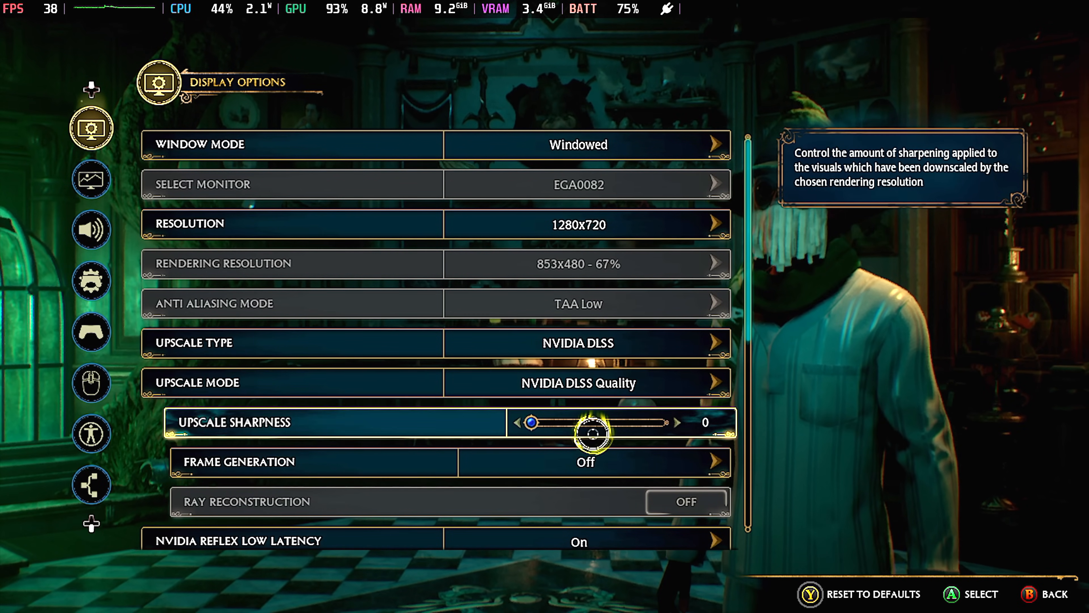
- Enable x2 Frame Generation and back out to the title menu
click(585, 461)
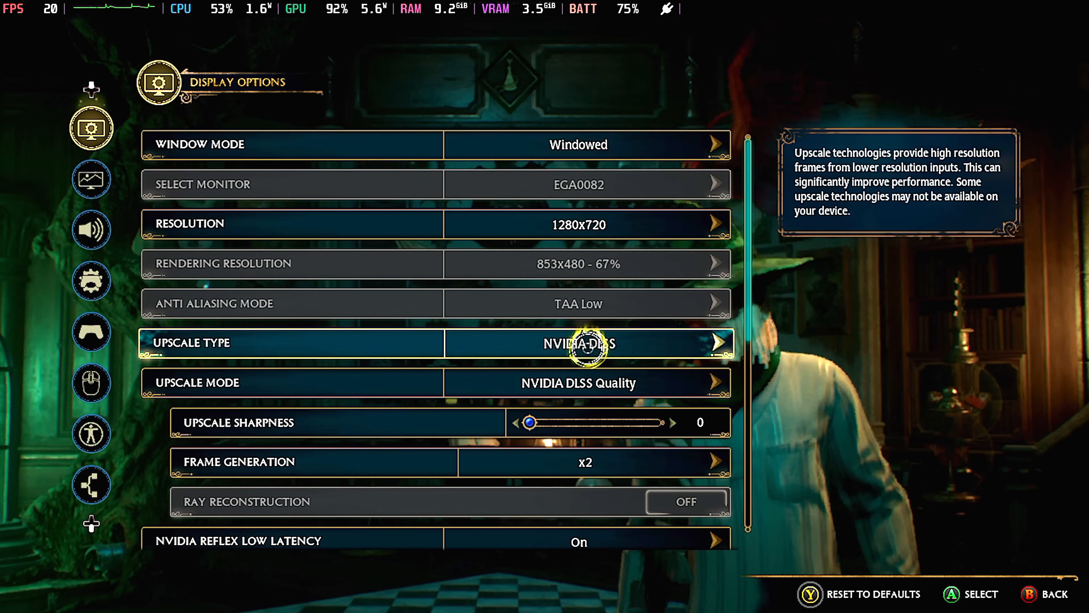
key(down)
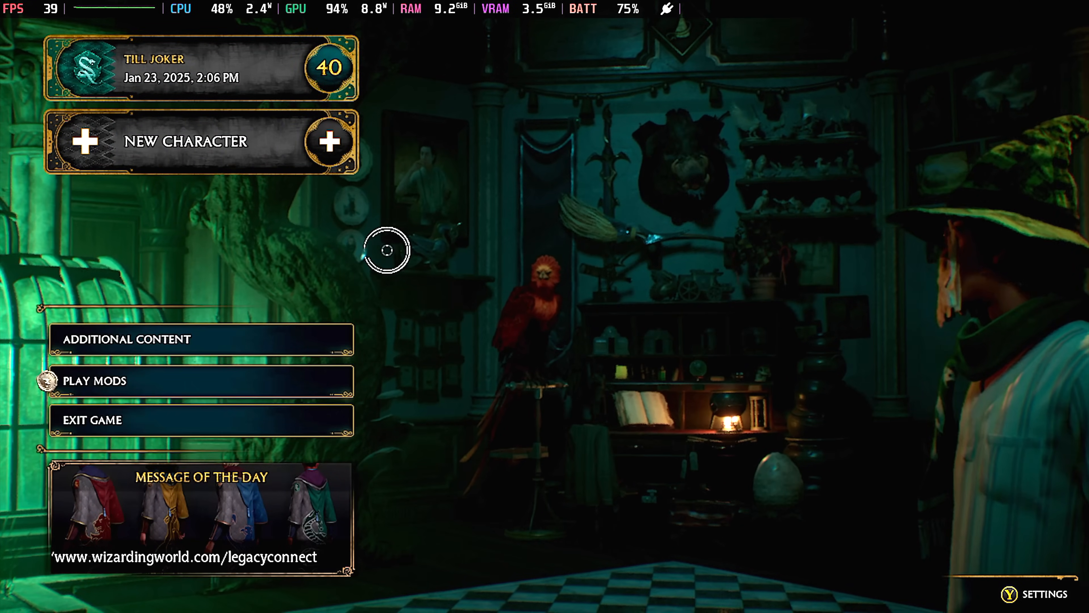
- Load the saved character and browse the FSR upscaler versions in the OptiScaler overlay
click(199, 70)
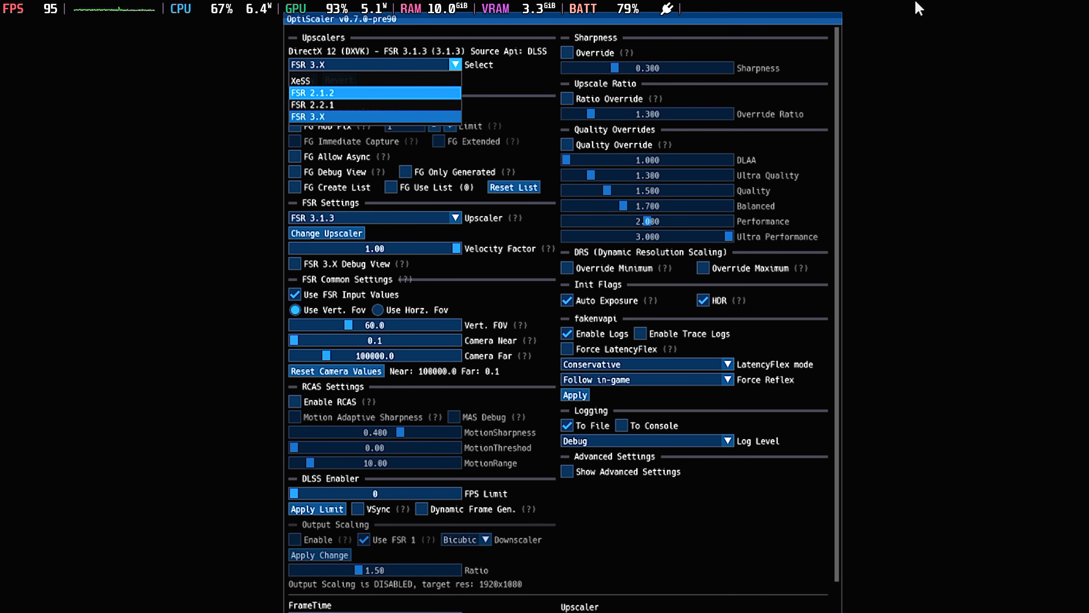
mouse_move(374, 105)
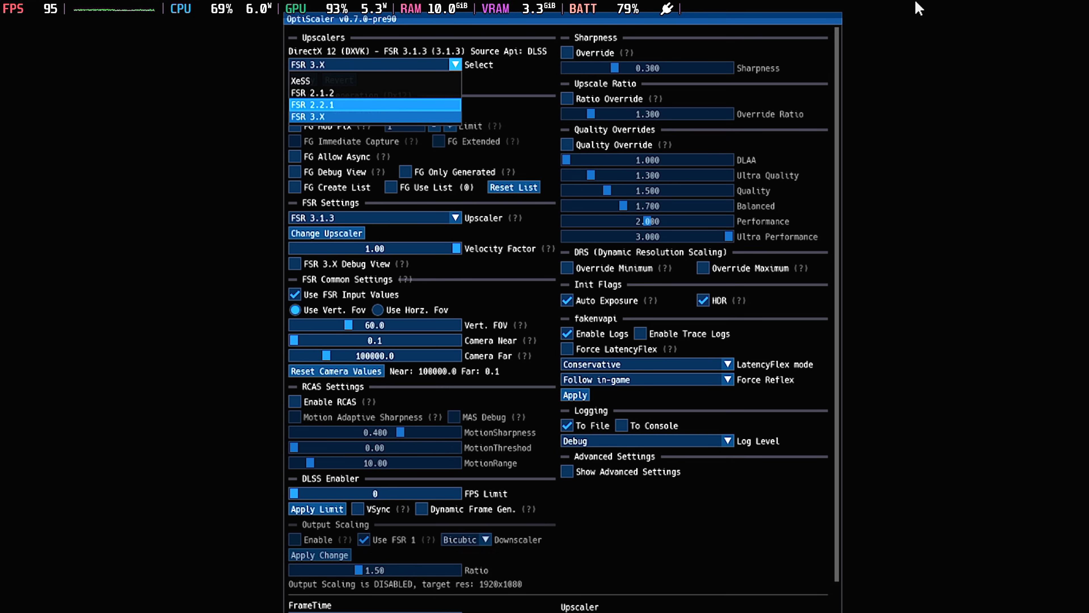
click(313, 117)
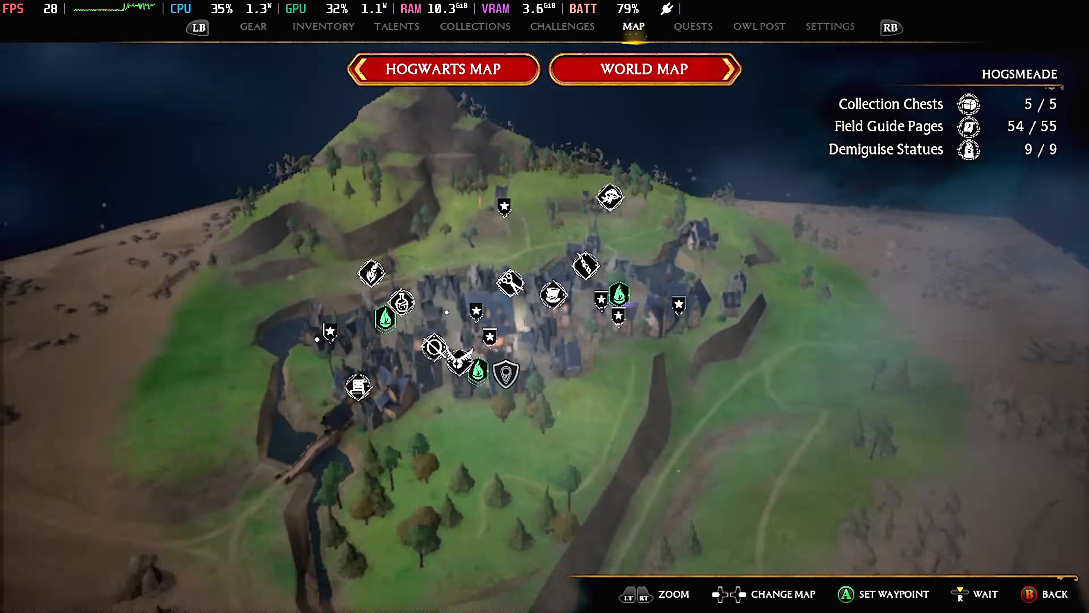
click(830, 27)
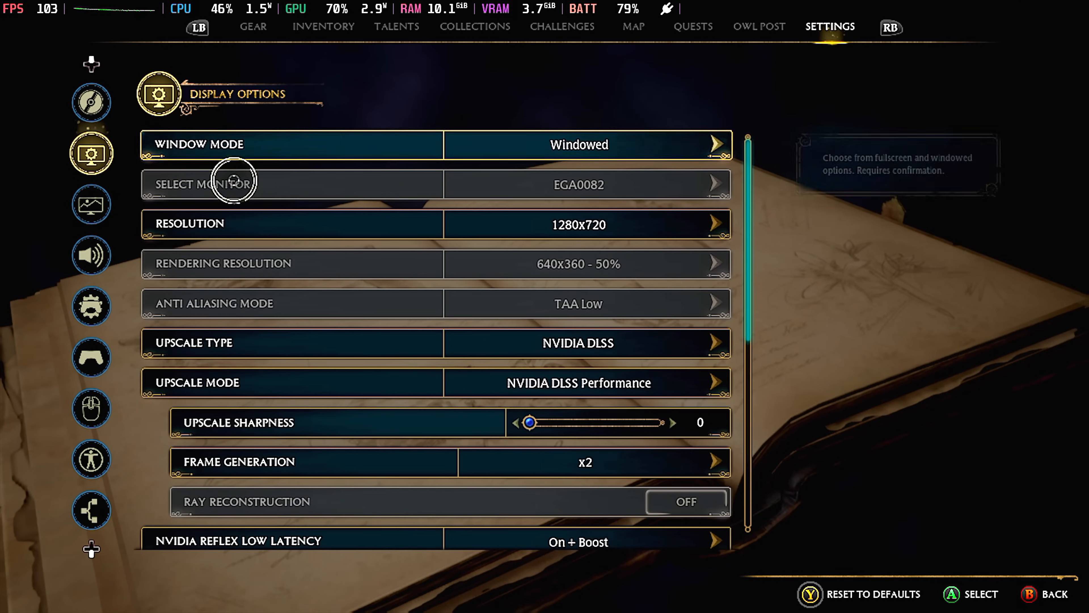
click(578, 343)
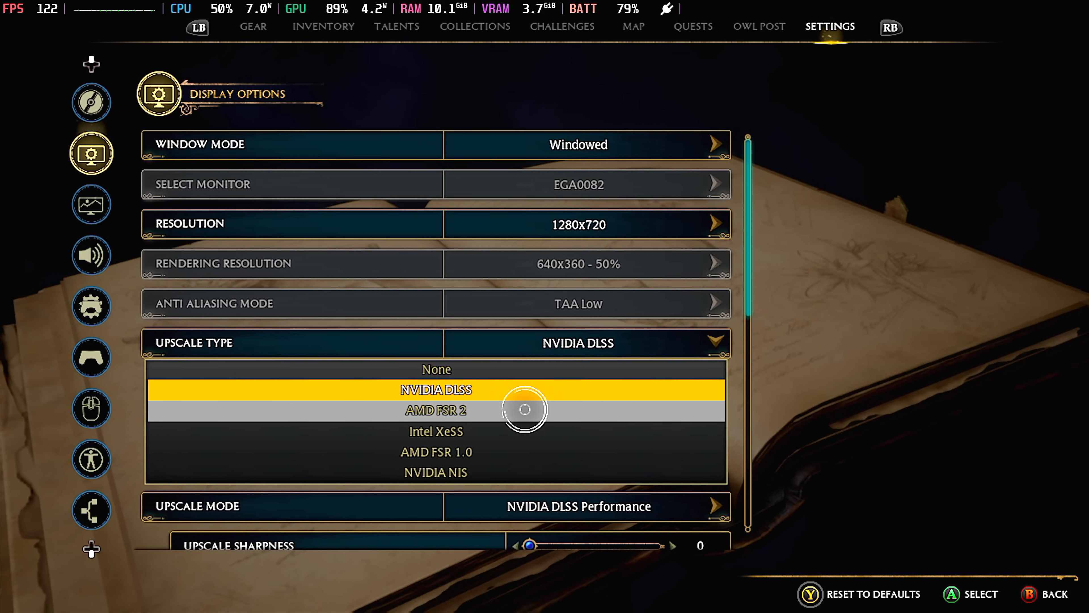
click(436, 410)
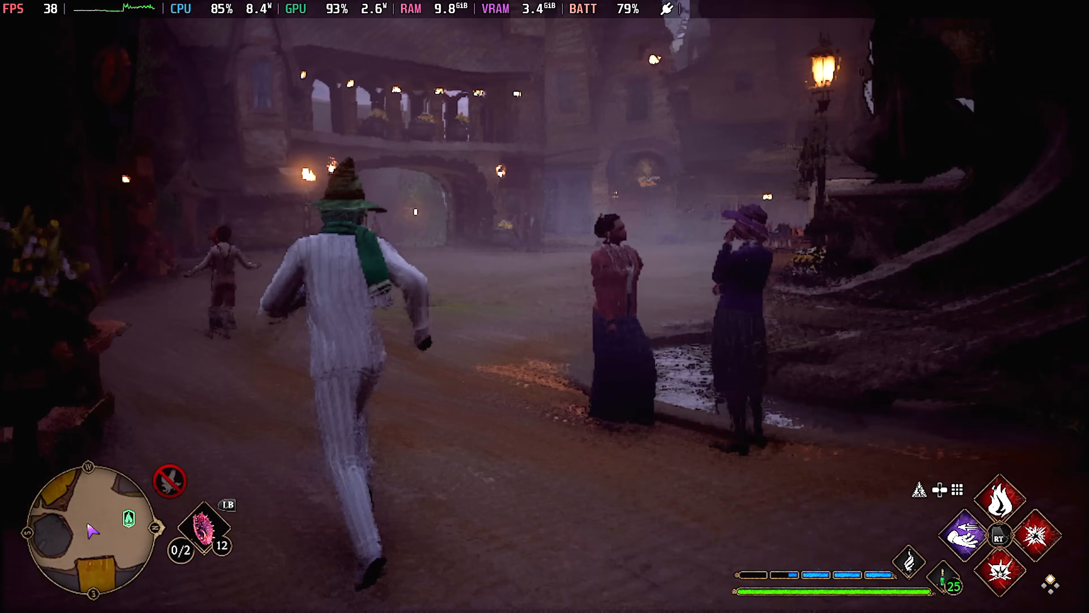
key(w)
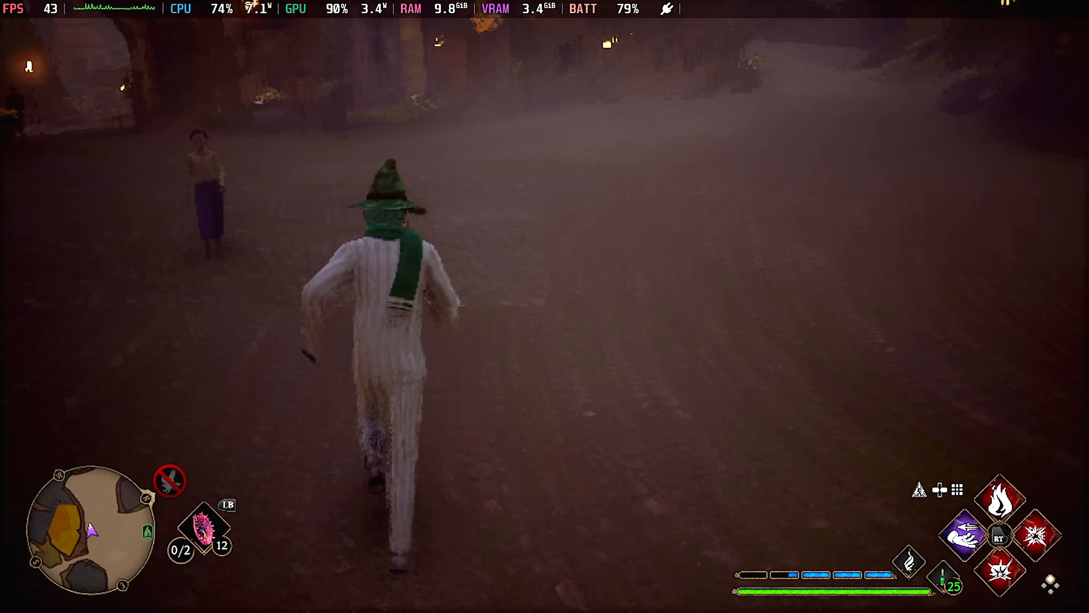
key(w)
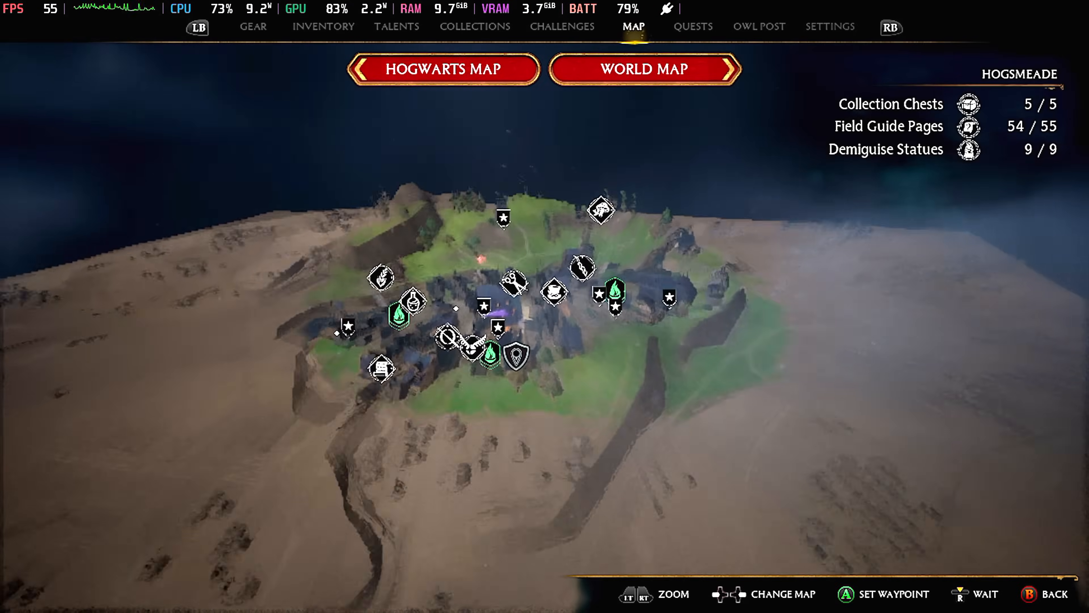
- Review Display Options showing DLSS Performance, x2 frame generation and Framerate Uncapped
click(691, 27)
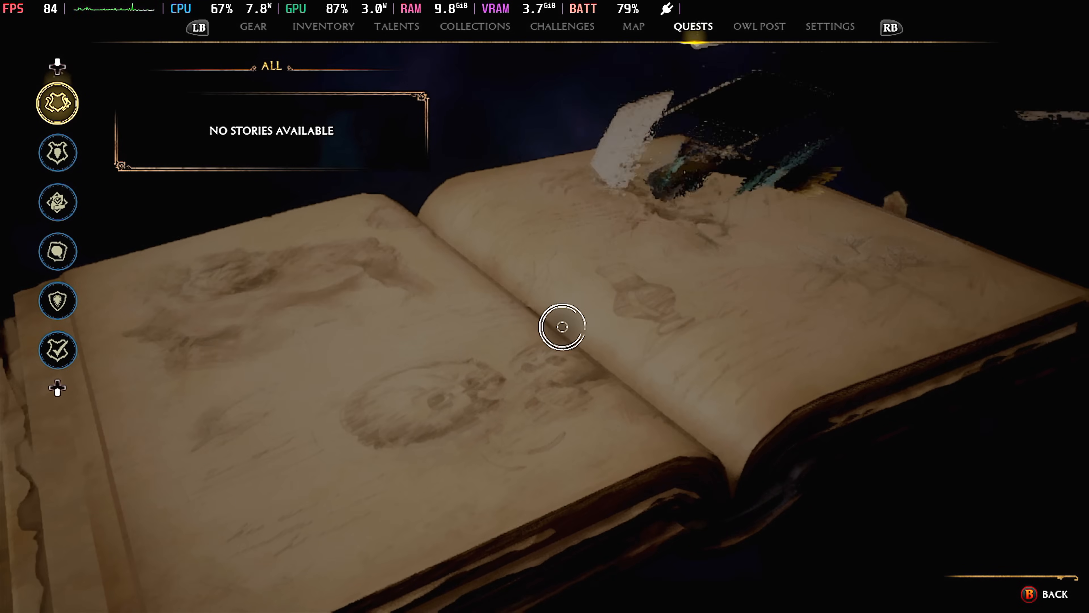
click(829, 27)
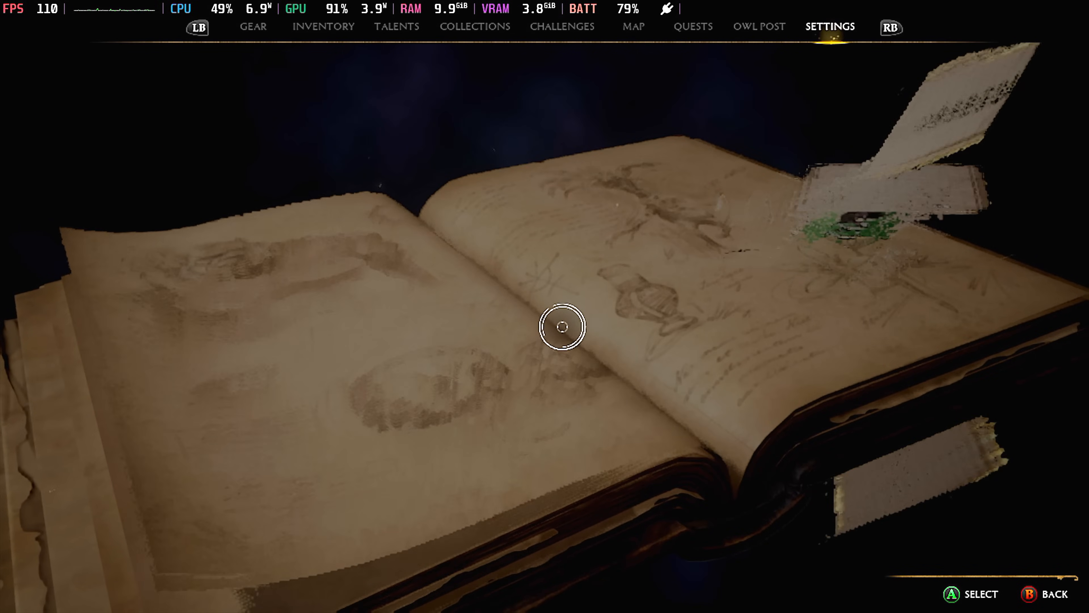
click(829, 27)
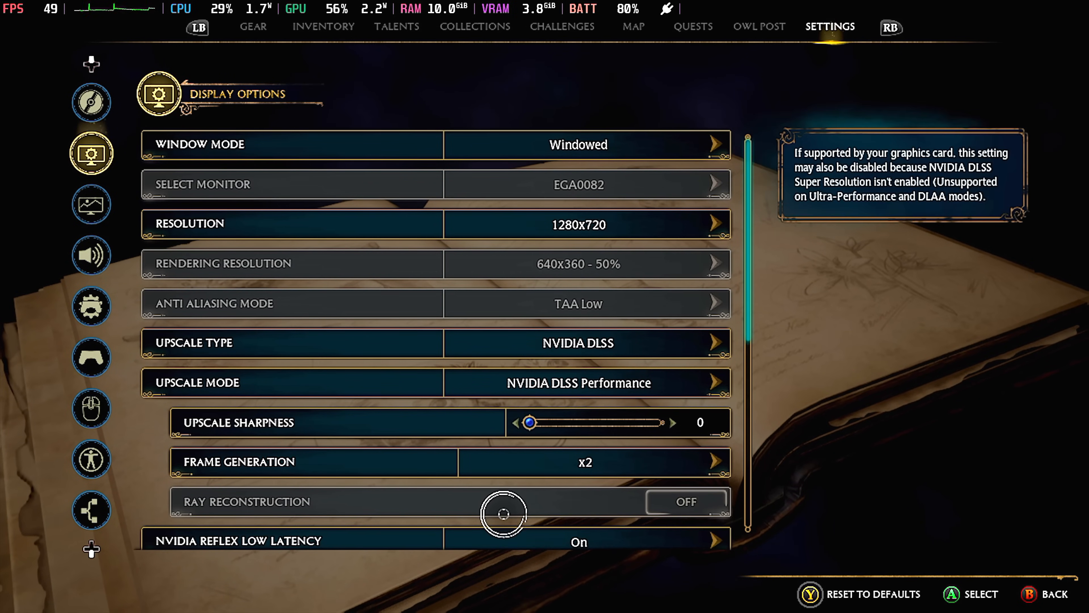
scroll(down, 3)
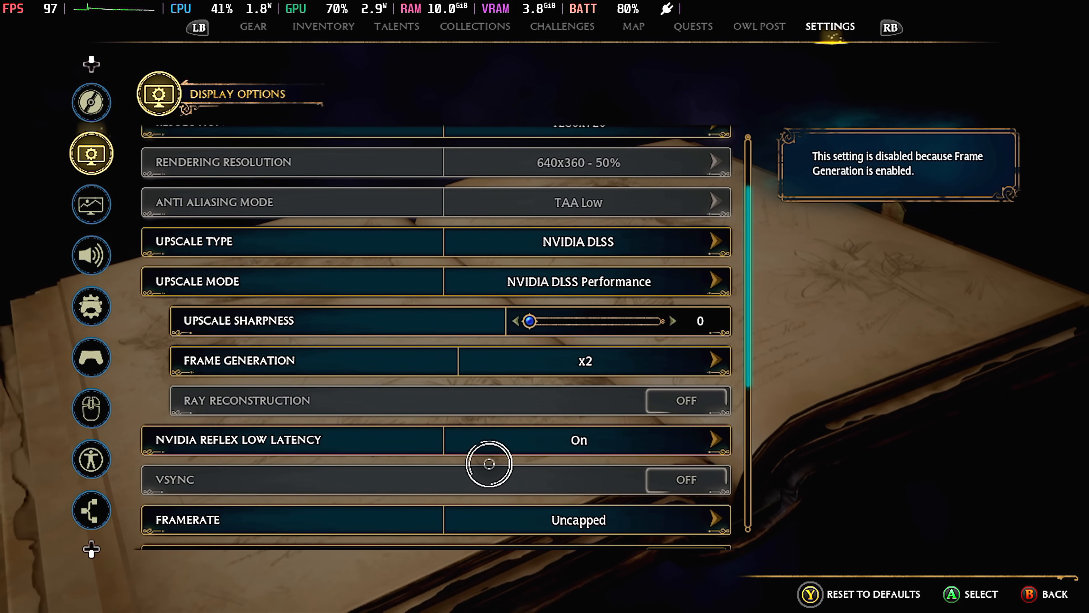
mouse_move(501, 439)
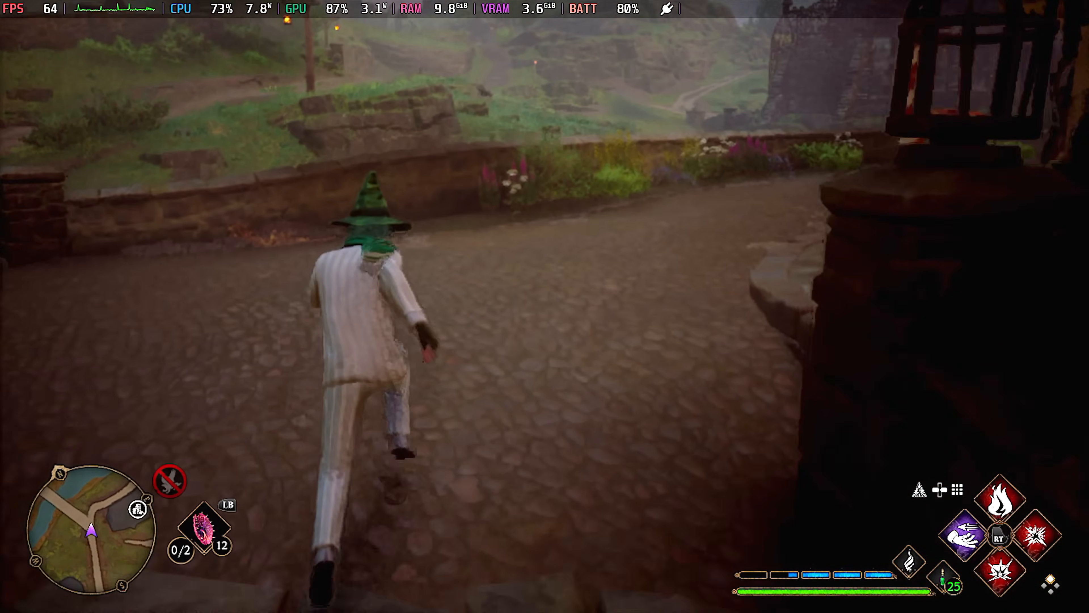
- Disable the Steam Deck frame limit in Performance settings and run up the Hogsmeade stairs to test
key(w)
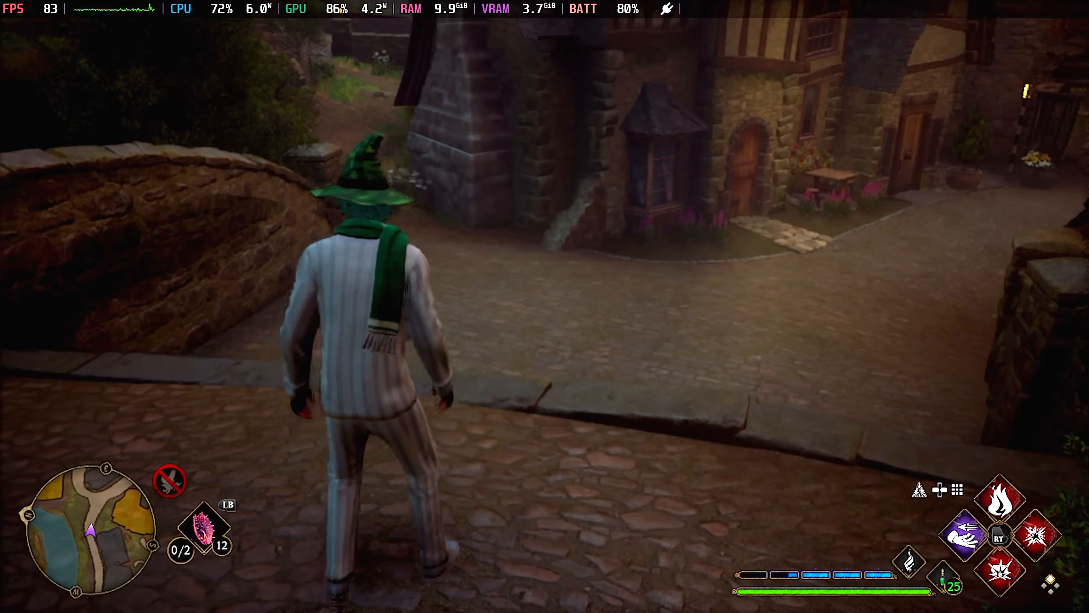
key(w)
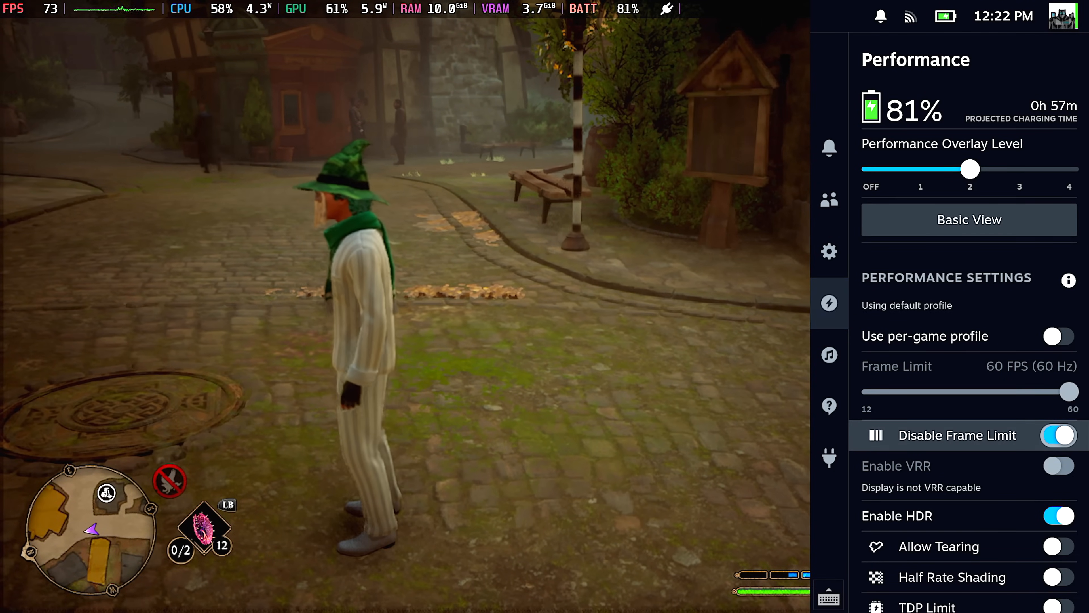
click(1058, 436)
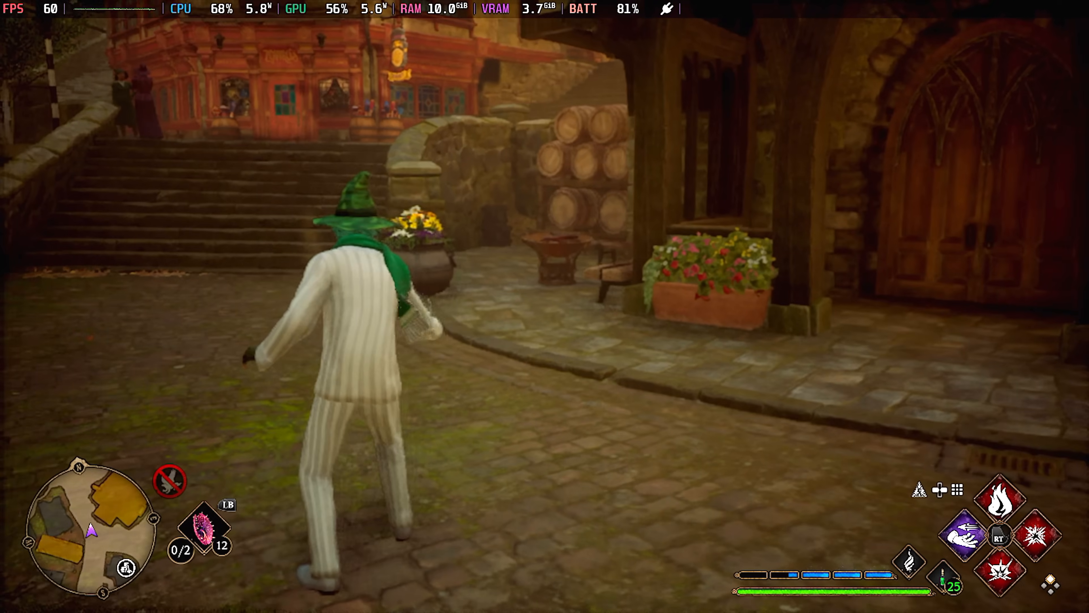
key(w)
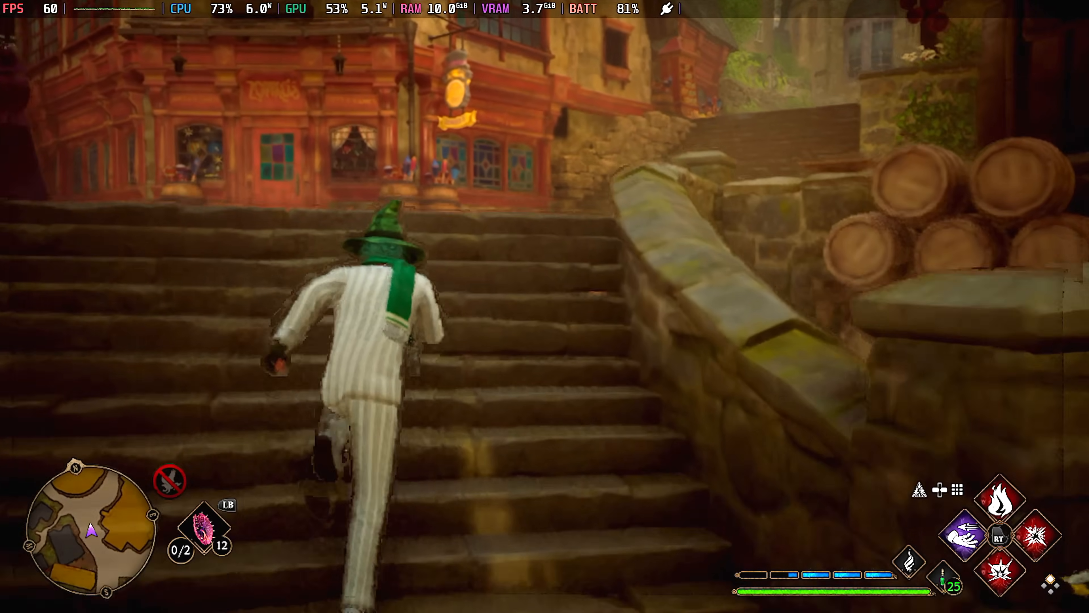